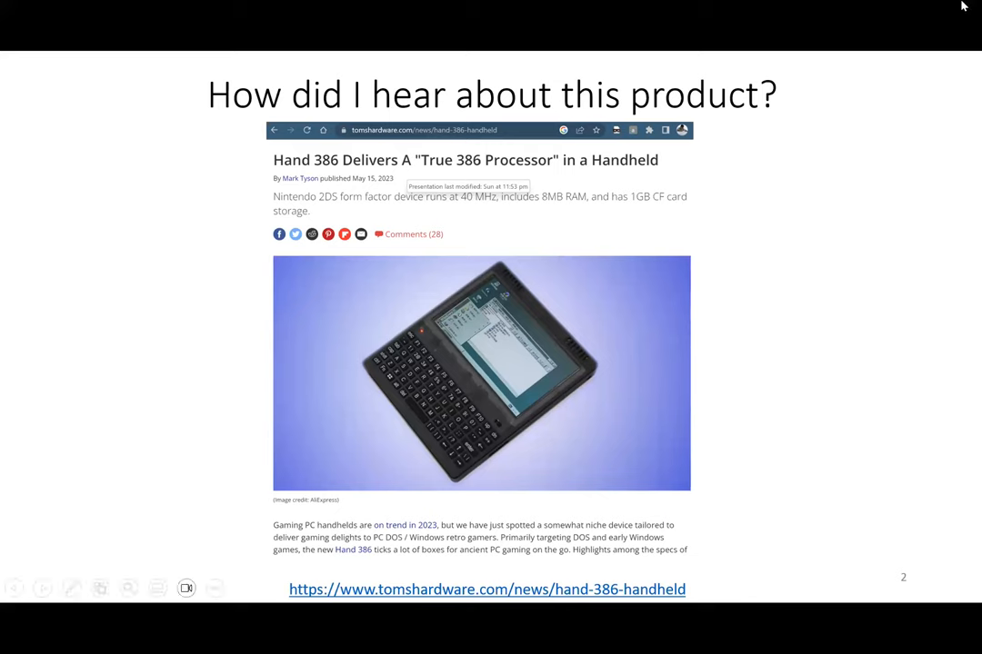
mouse_move(858, 277)
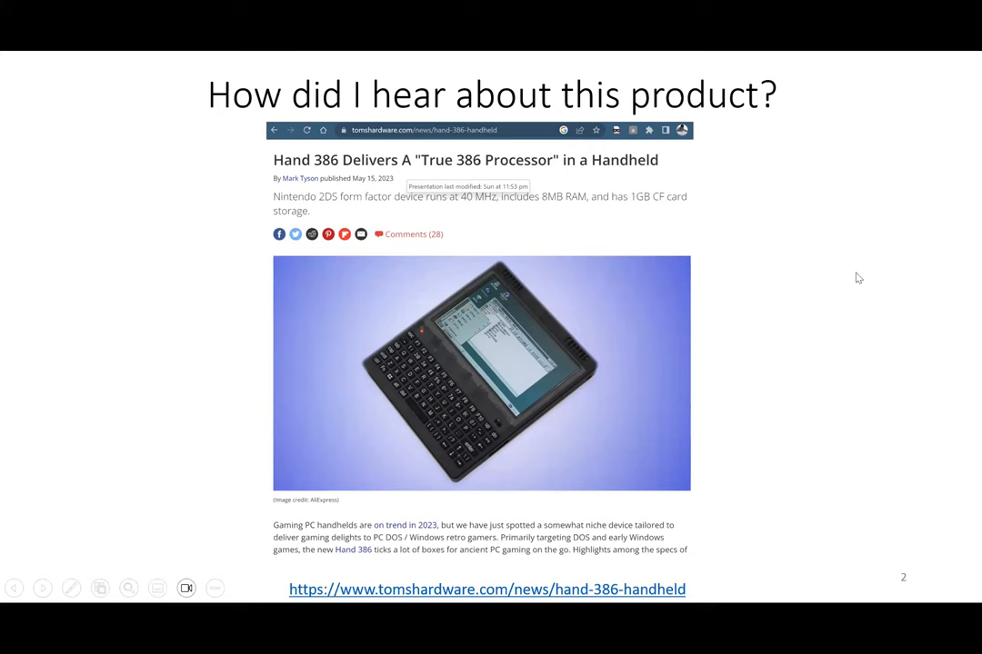
Advance the slideshow to slide 3 with the AliExpress Hand 386 and Book 8088 listings.
key(Right)
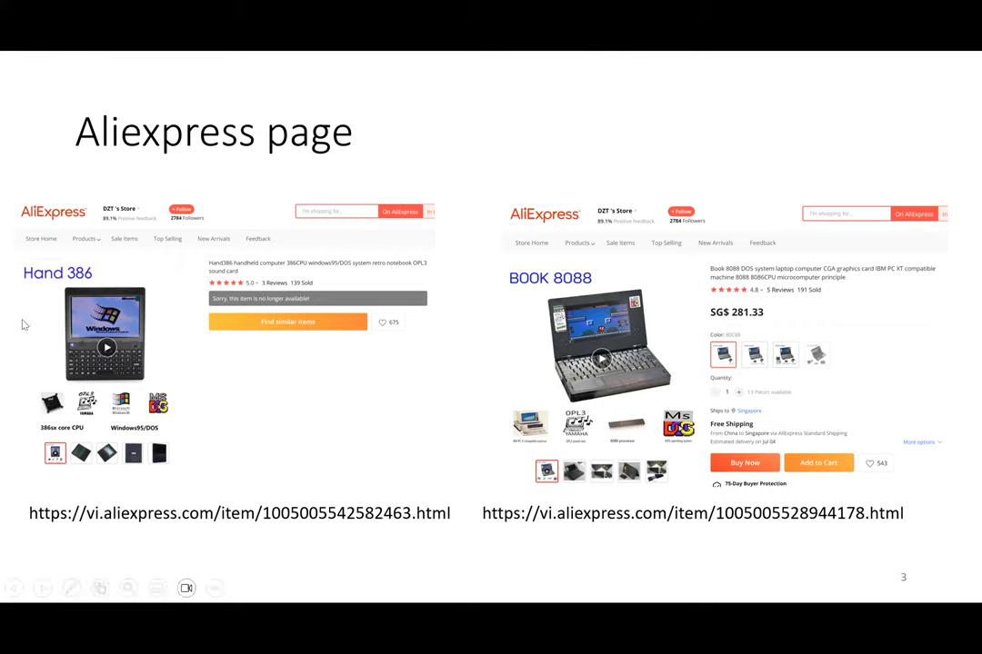
mouse_move(274, 355)
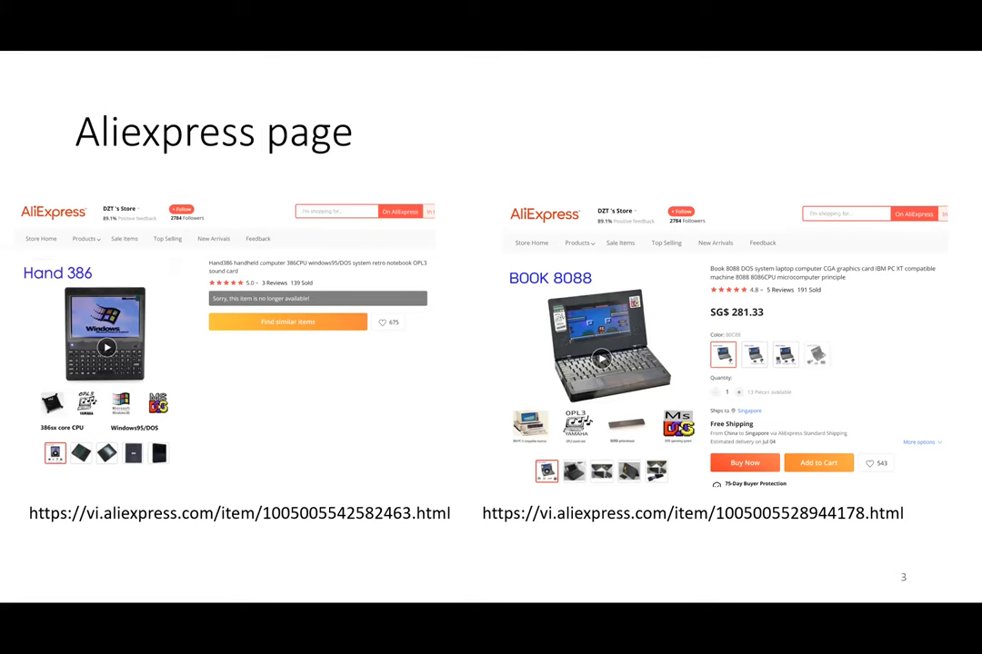
Step through the slides up to slide 10, "LCD Display cutoff".
key(right)
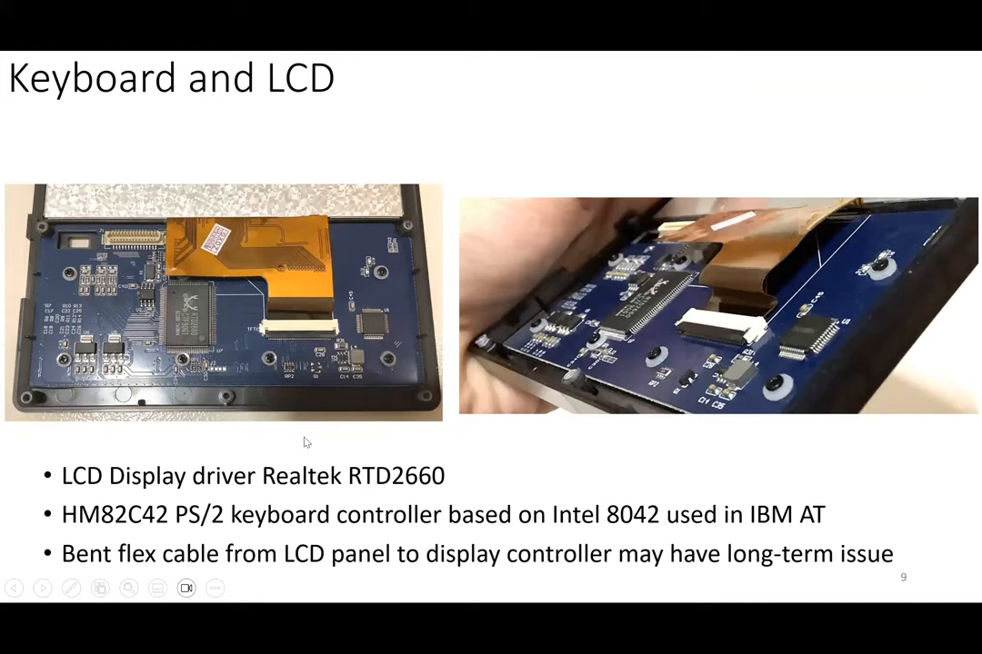
mouse_move(229, 404)
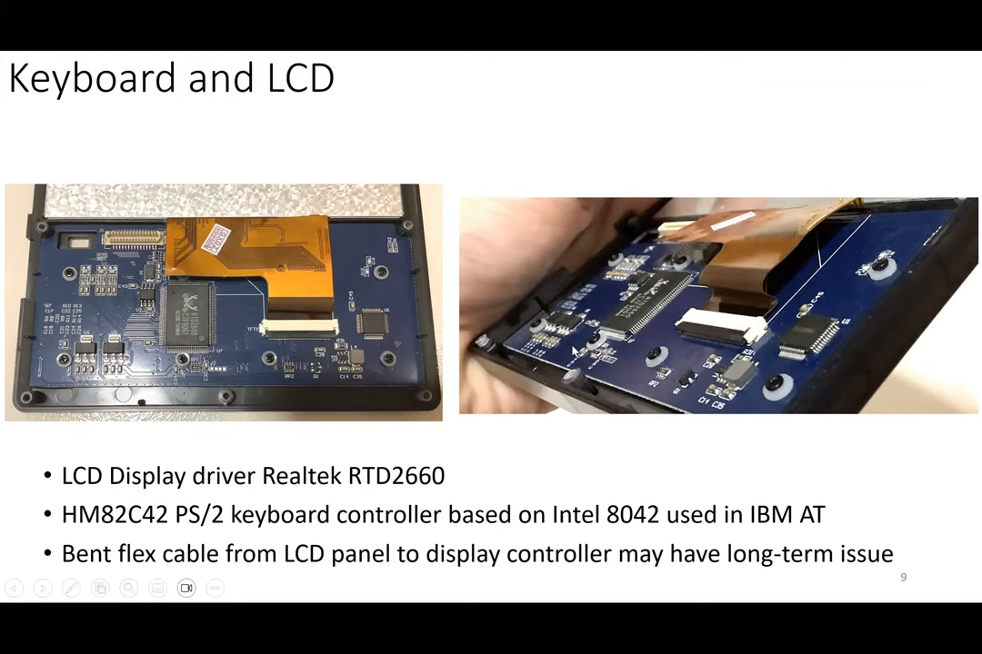
mouse_move(378, 354)
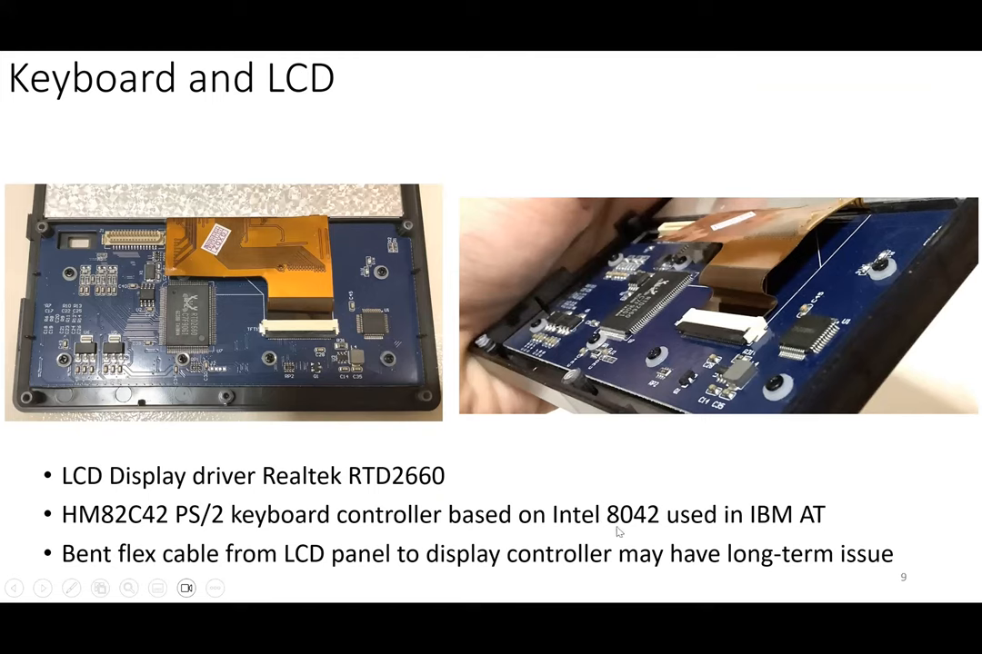
mouse_move(832, 527)
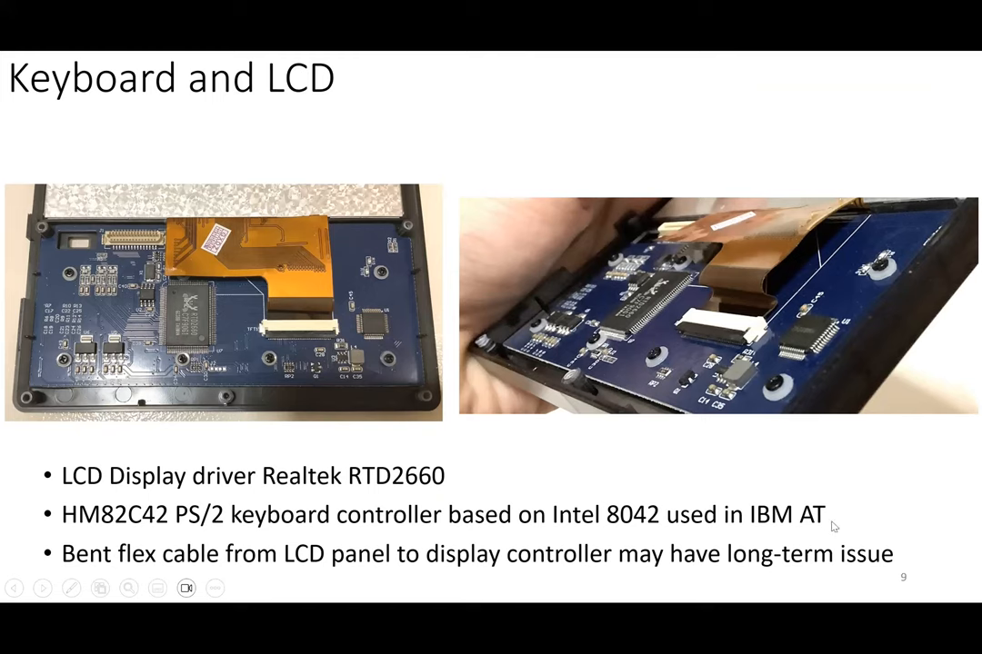
mouse_move(204, 638)
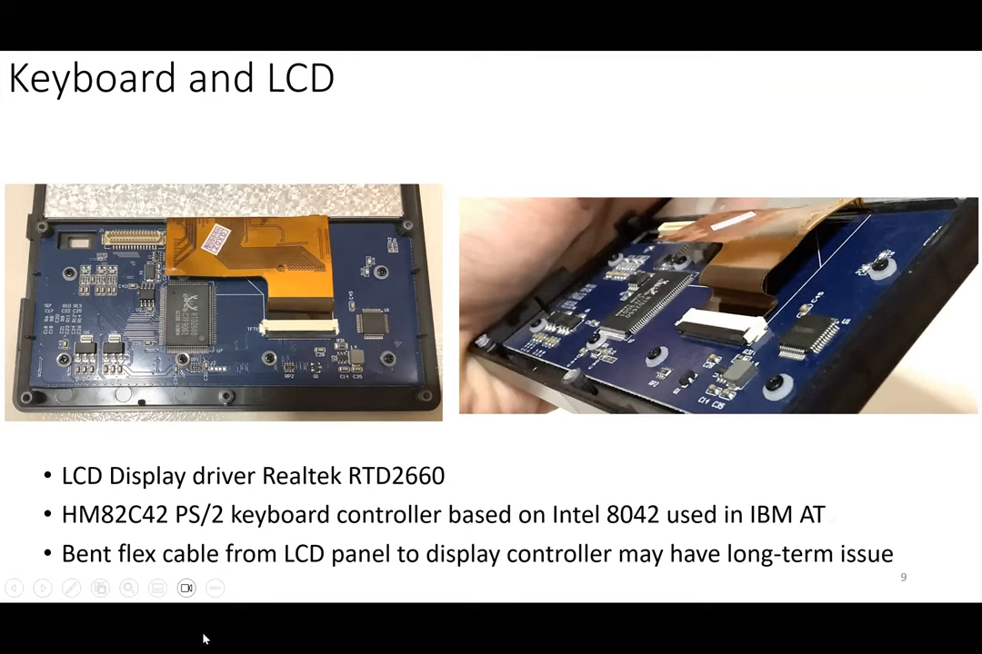
mouse_move(380, 282)
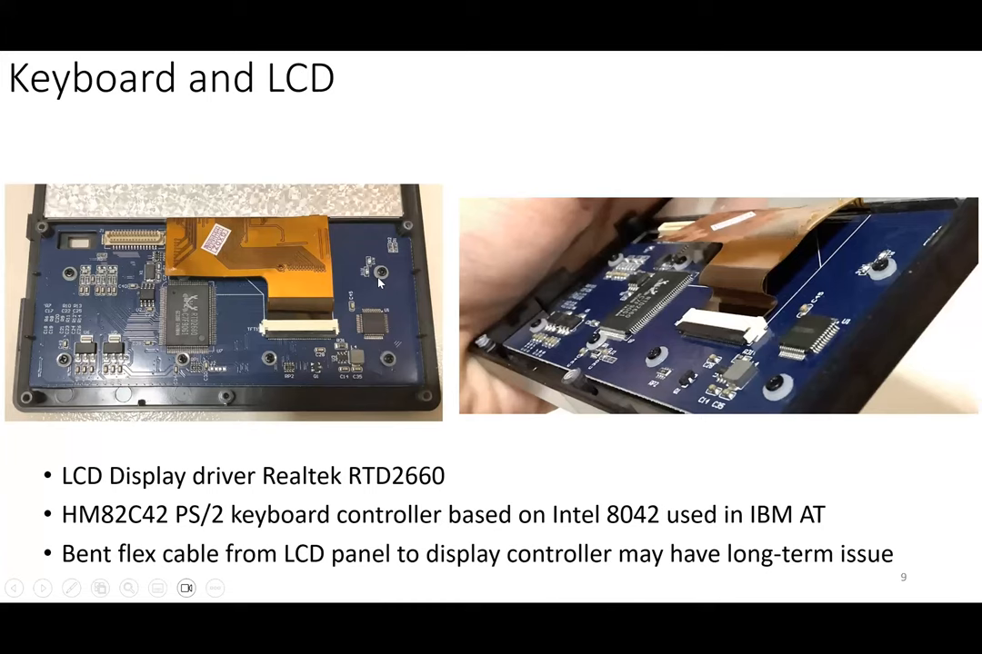
mouse_move(658, 296)
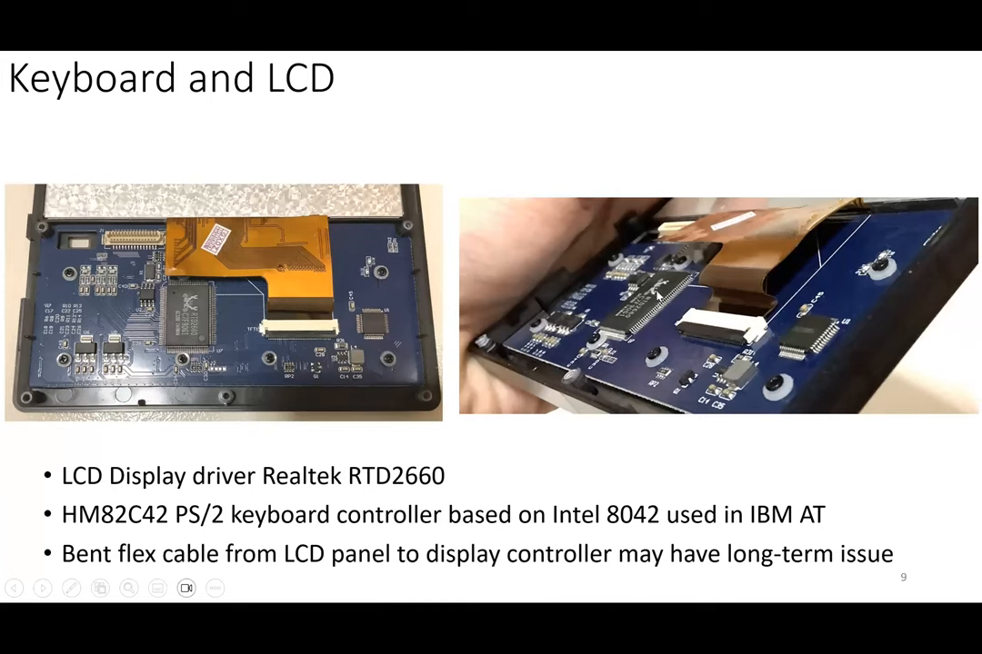
mouse_move(745, 294)
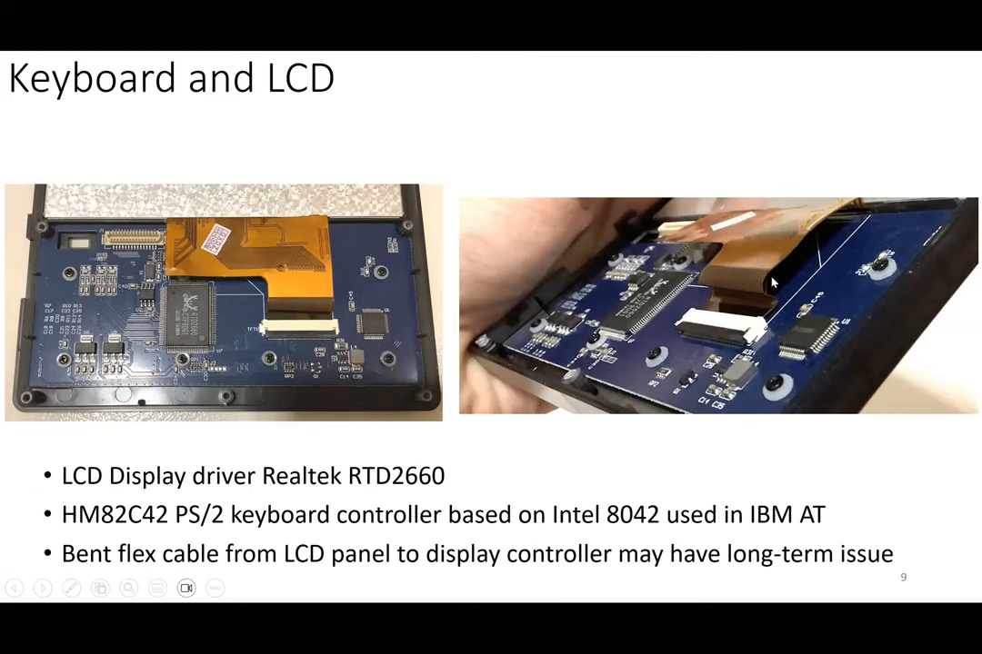
mouse_move(776, 309)
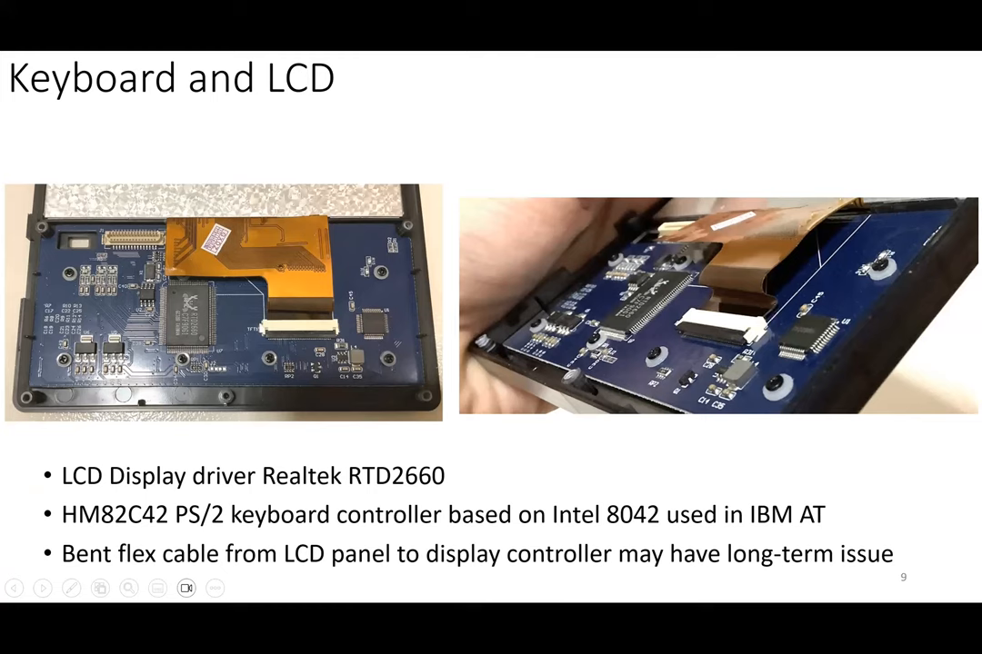
mouse_move(779, 307)
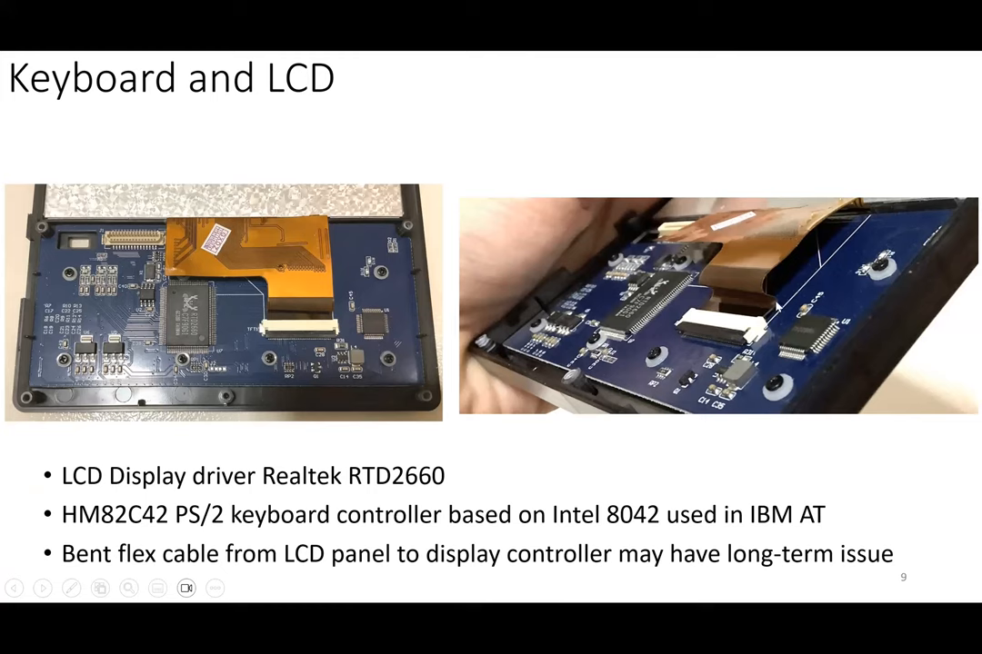
mouse_move(792, 290)
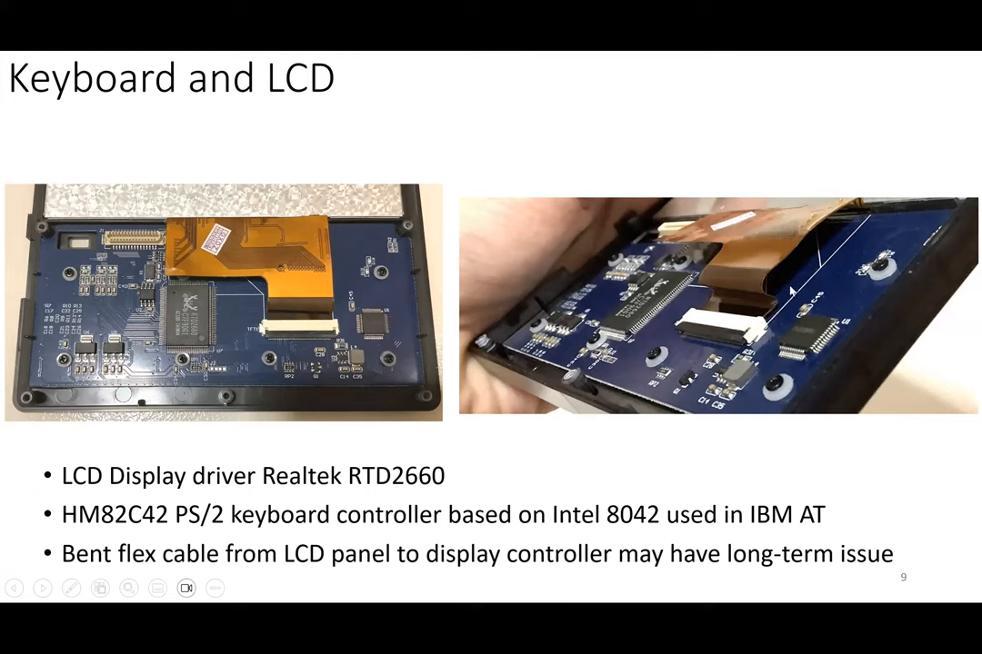
mouse_move(657, 415)
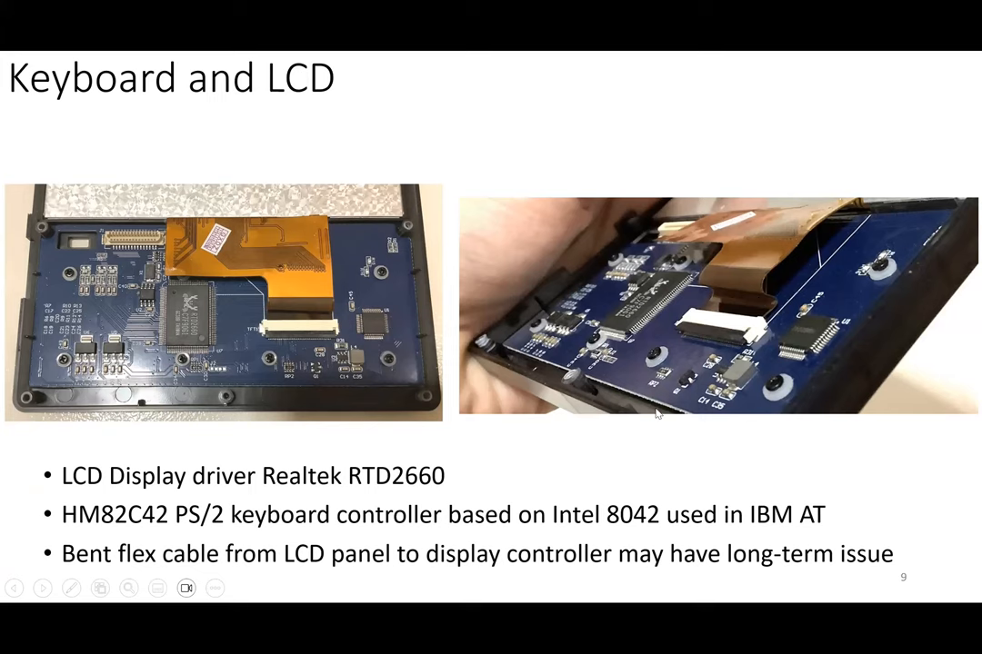
key(right)
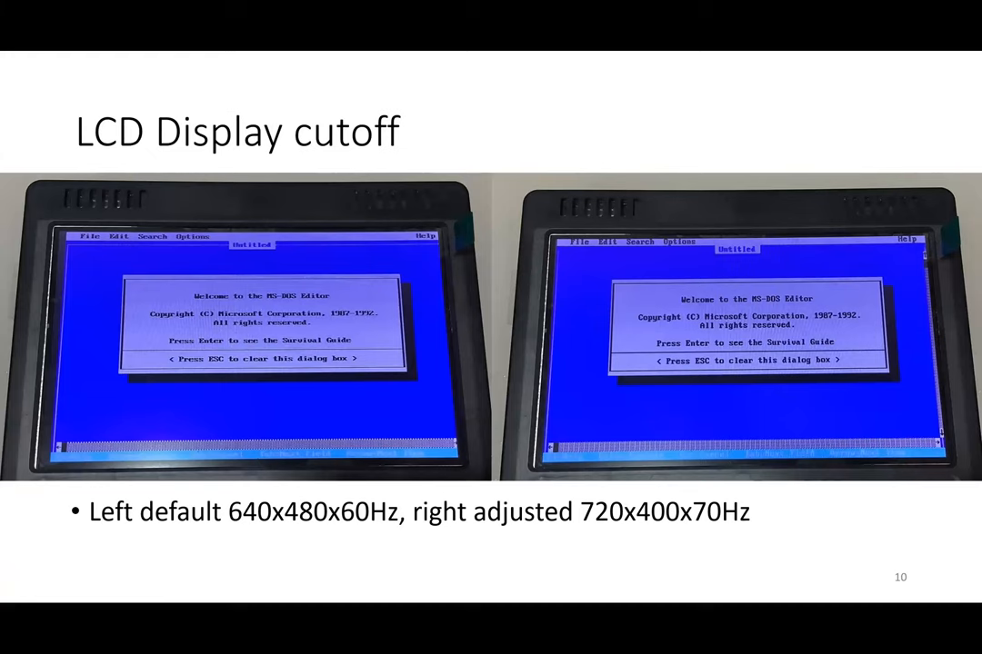
mouse_move(381, 251)
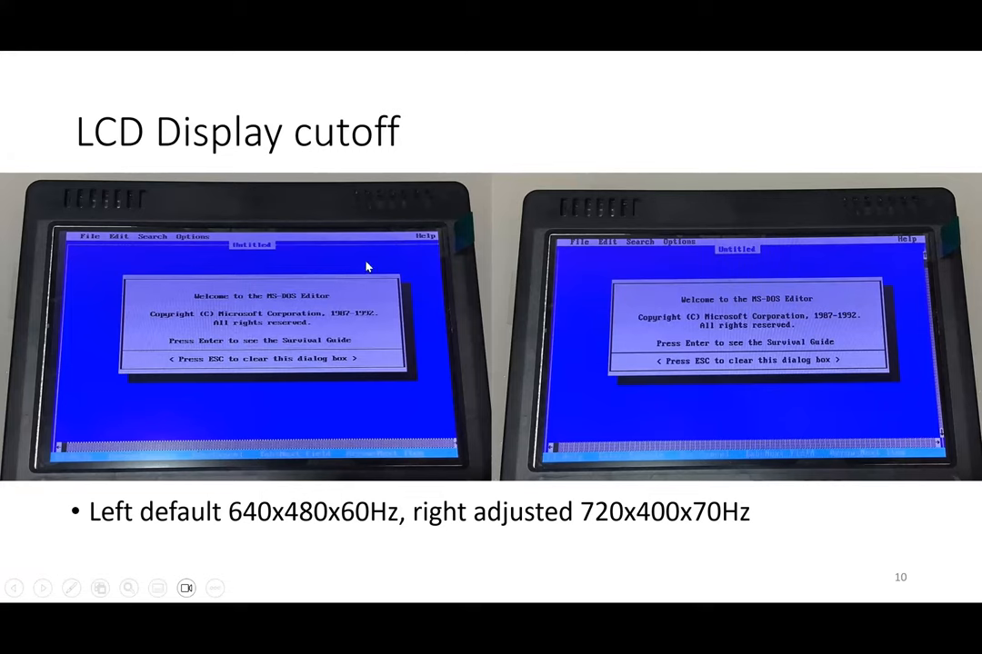
mouse_move(440, 240)
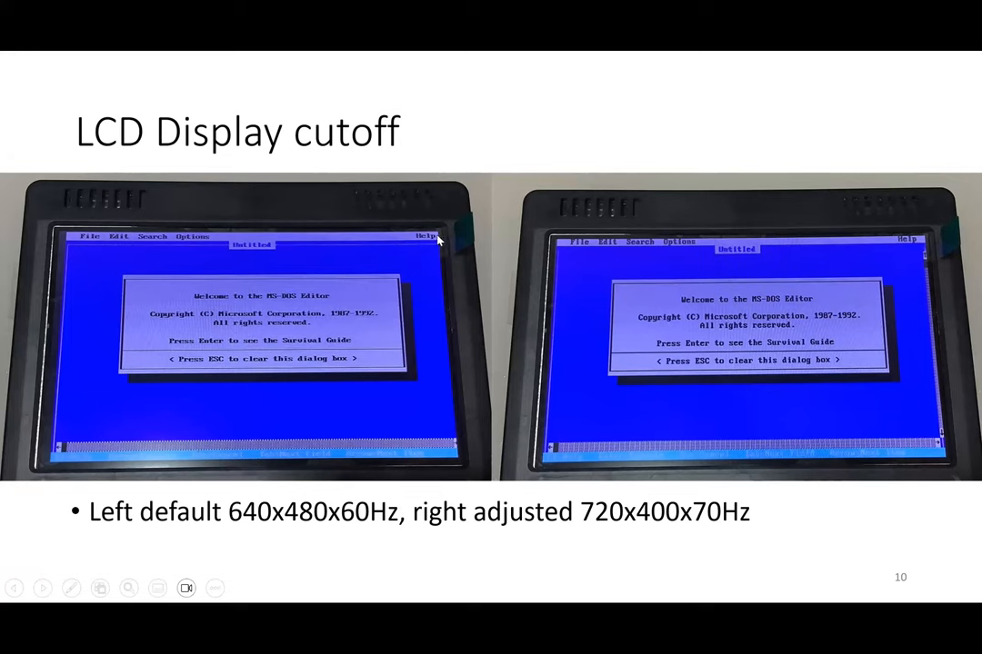
mouse_move(658, 416)
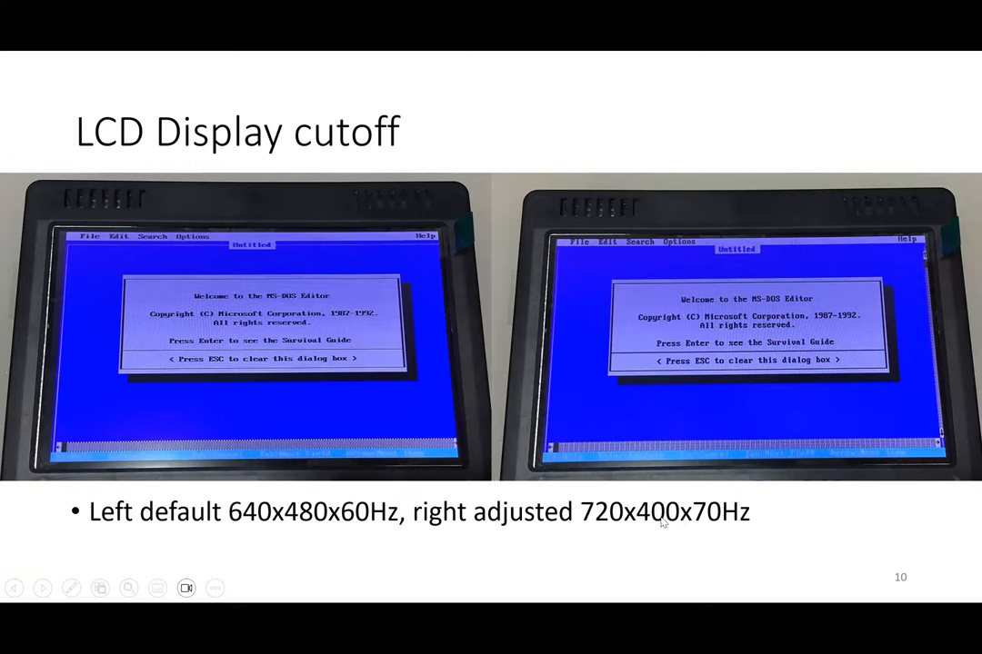
mouse_move(938, 502)
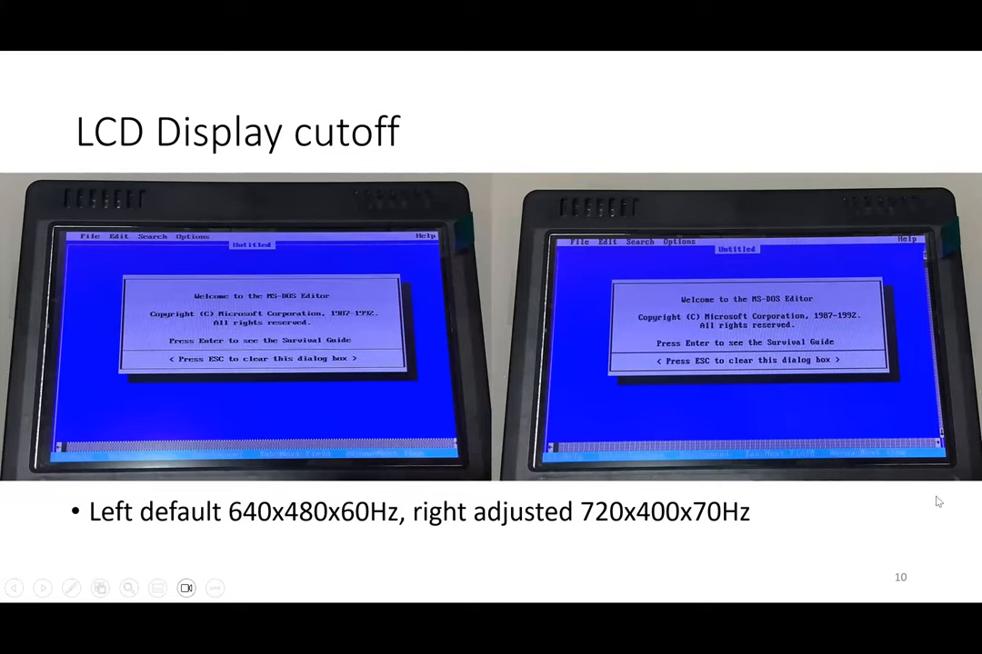
mouse_move(920, 251)
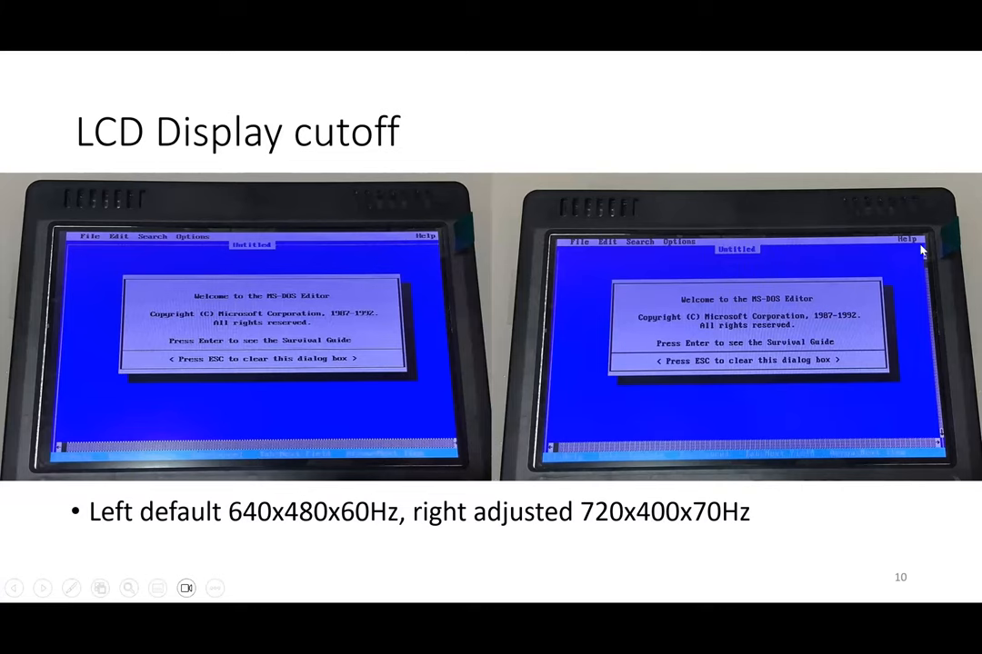
mouse_move(741, 527)
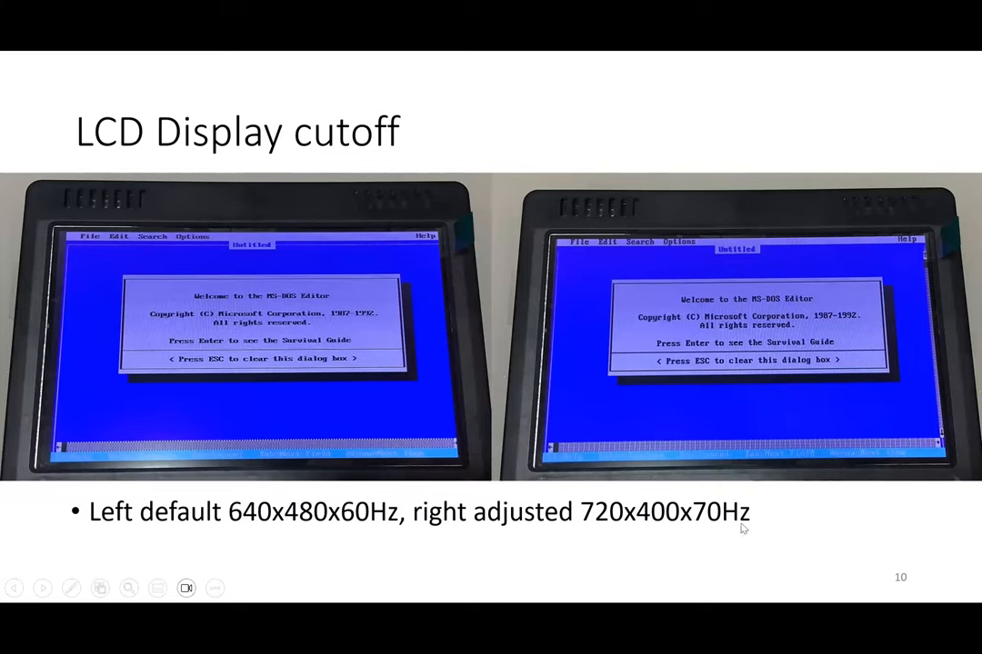
Advance to slide 11, "8-bit ISA backplane", listing NIC, Blasterboard and RTC cards.
key(Right)
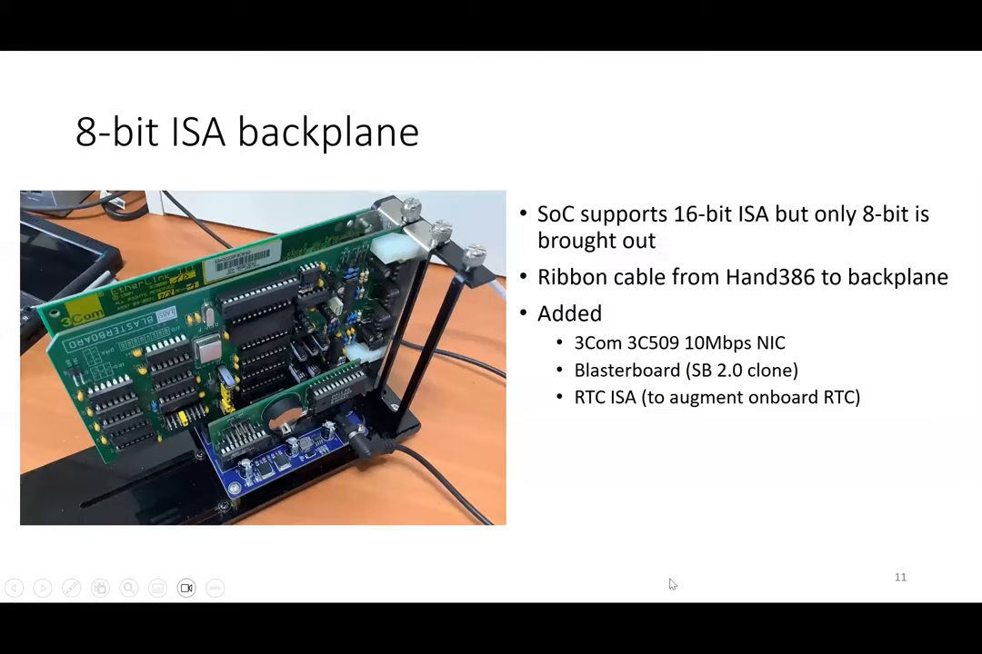
mouse_move(692, 453)
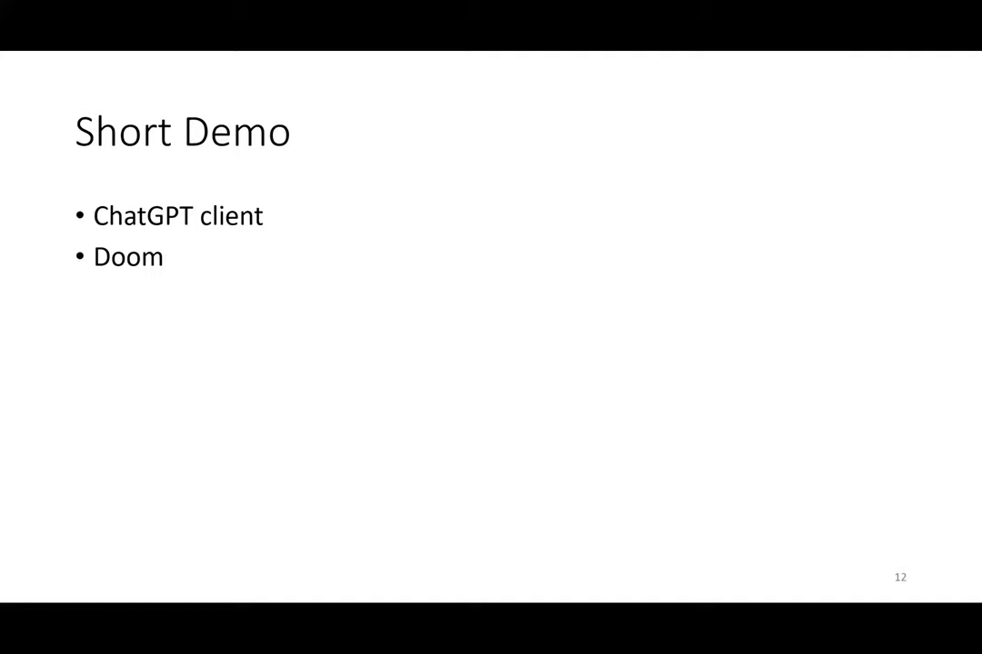
Move on to slide 12, "Short Demo", listing the ChatGPT client and Doom.
key(Escape)
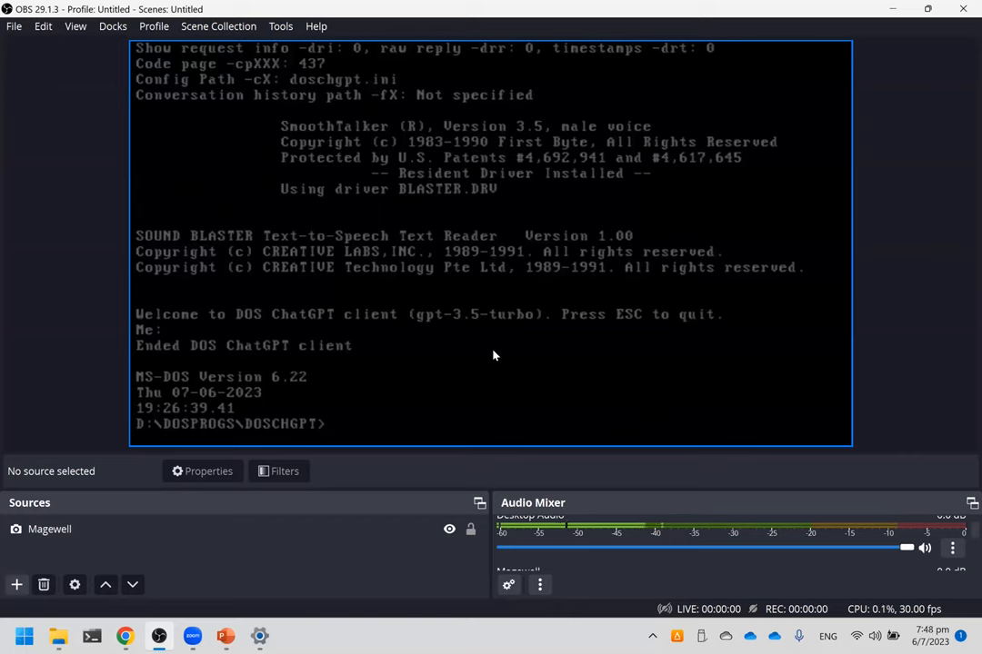
mouse_move(189, 432)
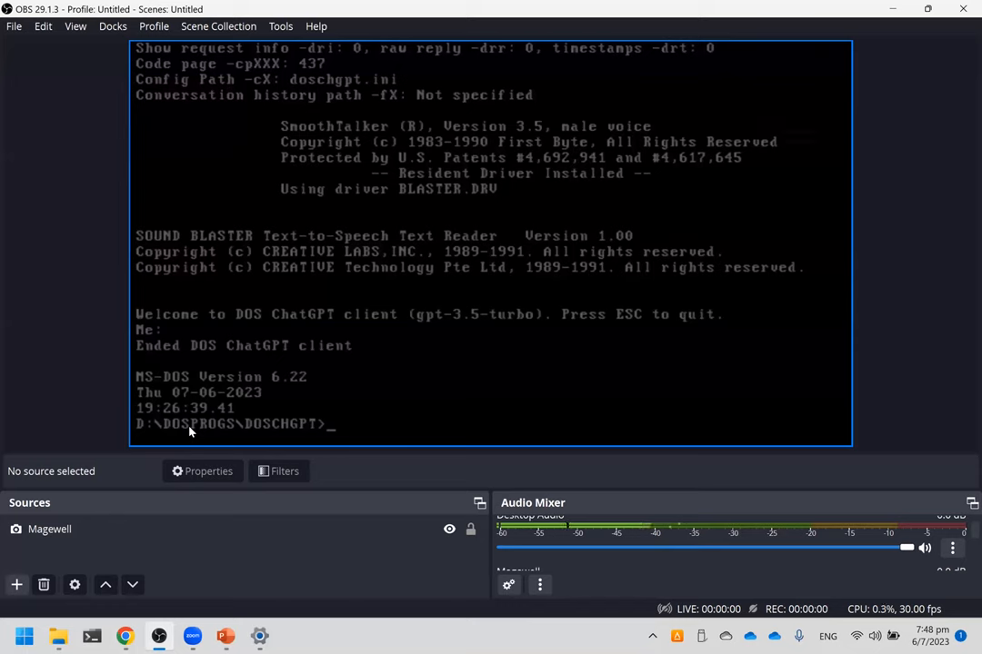
Run DOSCHGPT.EXE with the -sbtts option at the DOS prompt.
text(dOSCHGPT.EXE -sbtts)
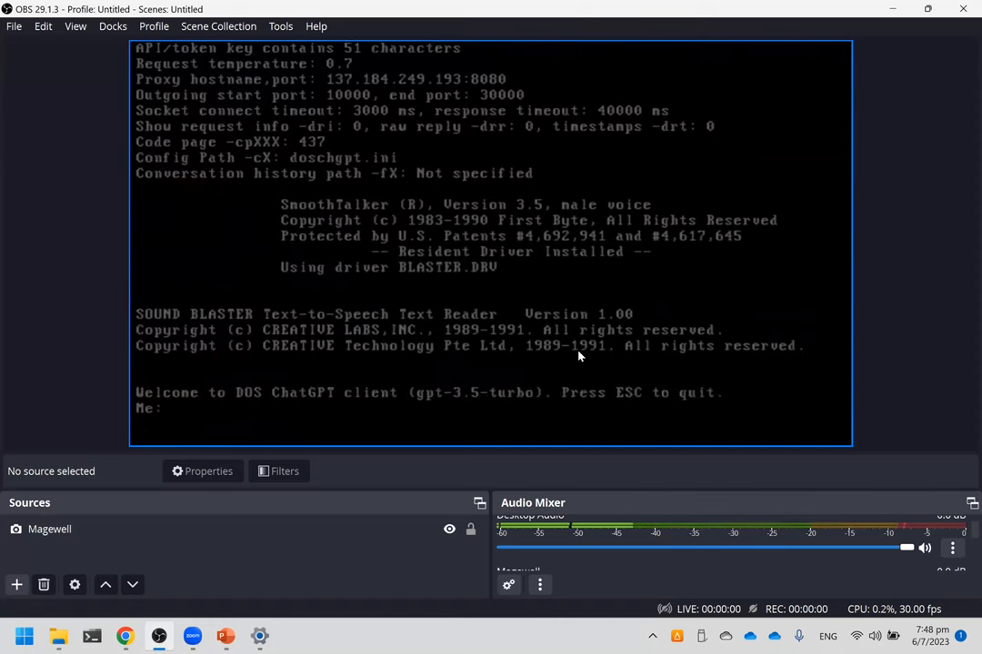
Ask the DOS ChatGPT client "tell what the address of Hackware Singapore?" and get its reply.
text(hi)
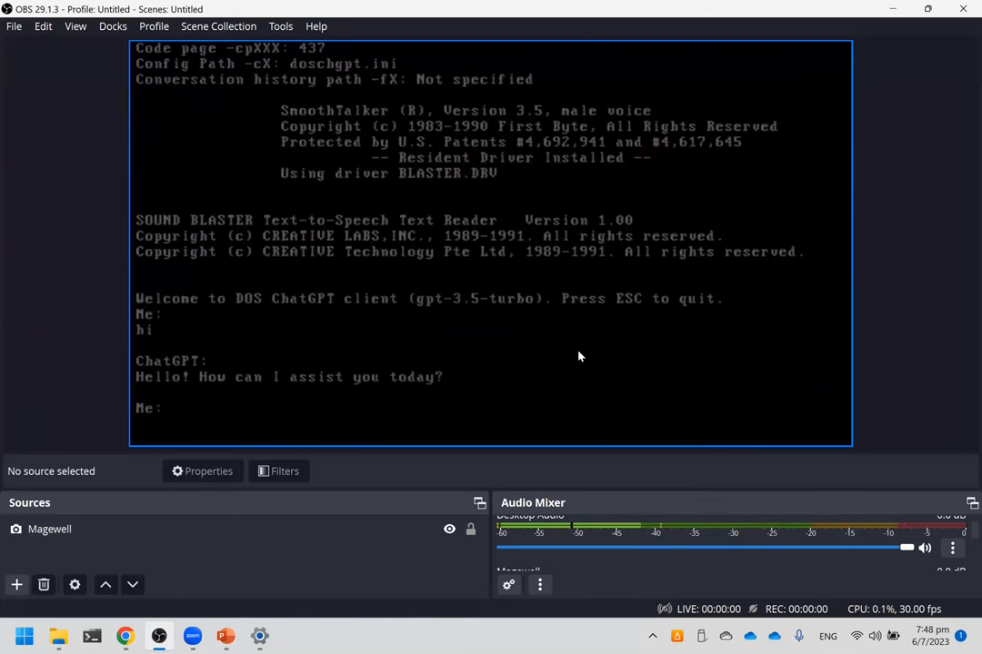
text(tel)
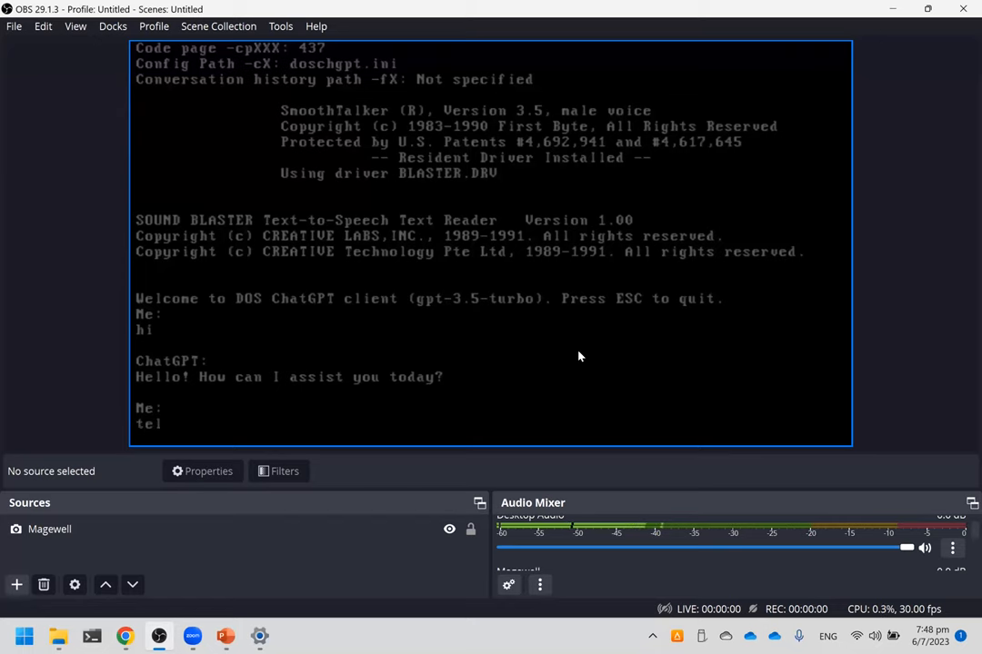
text(l)
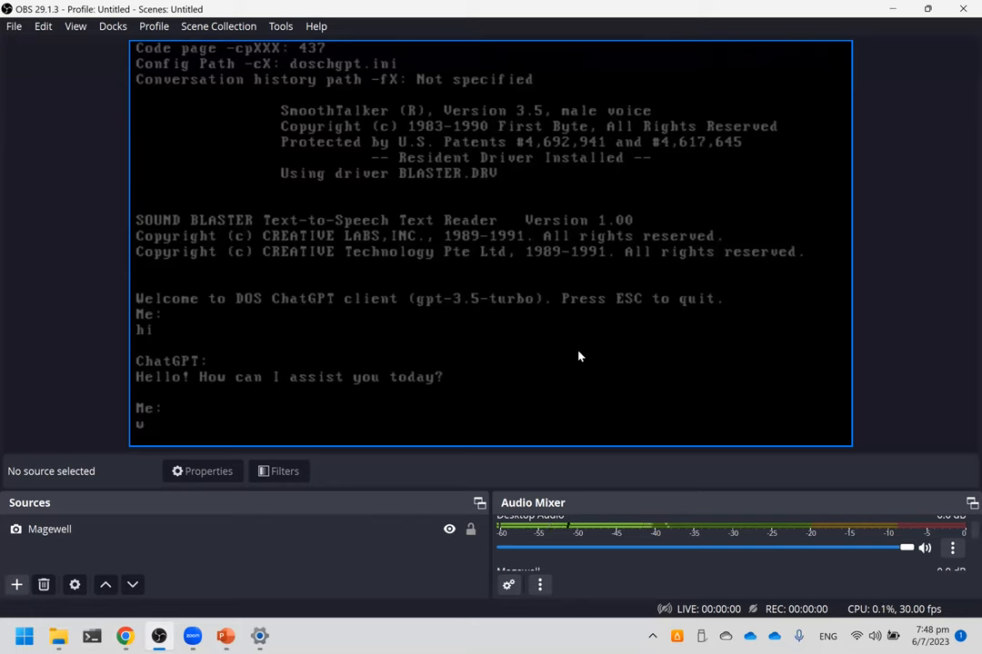
text(hat is)
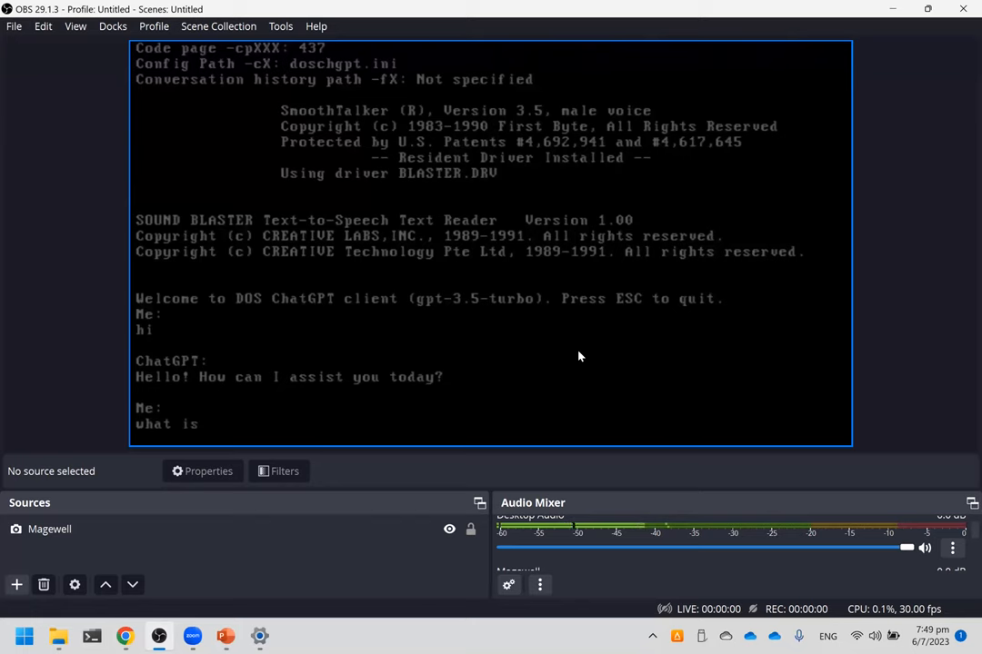
text(the)
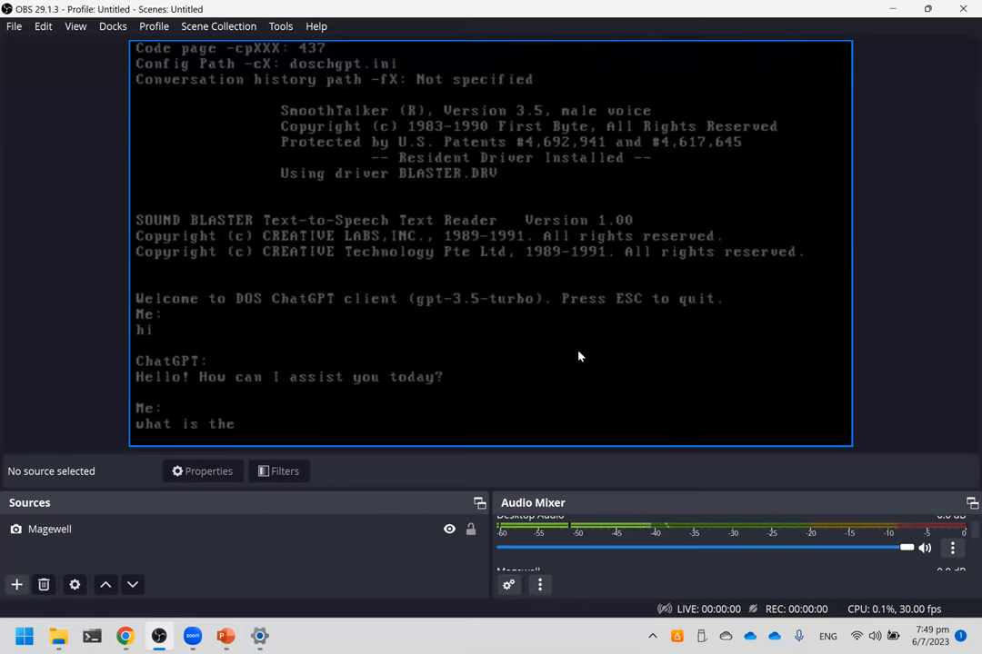
text(addess o)
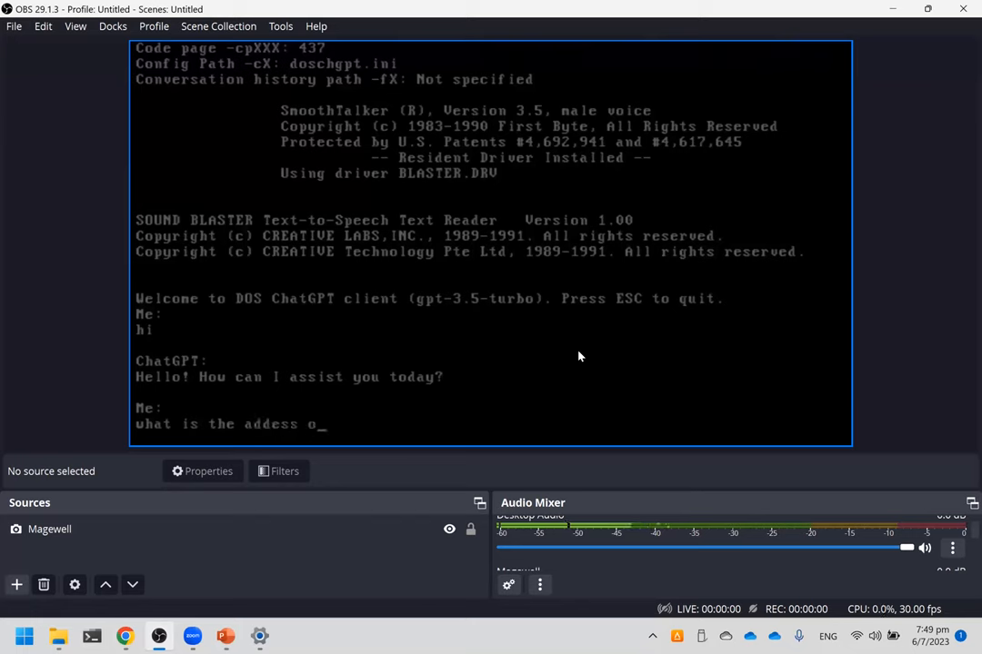
text(f)
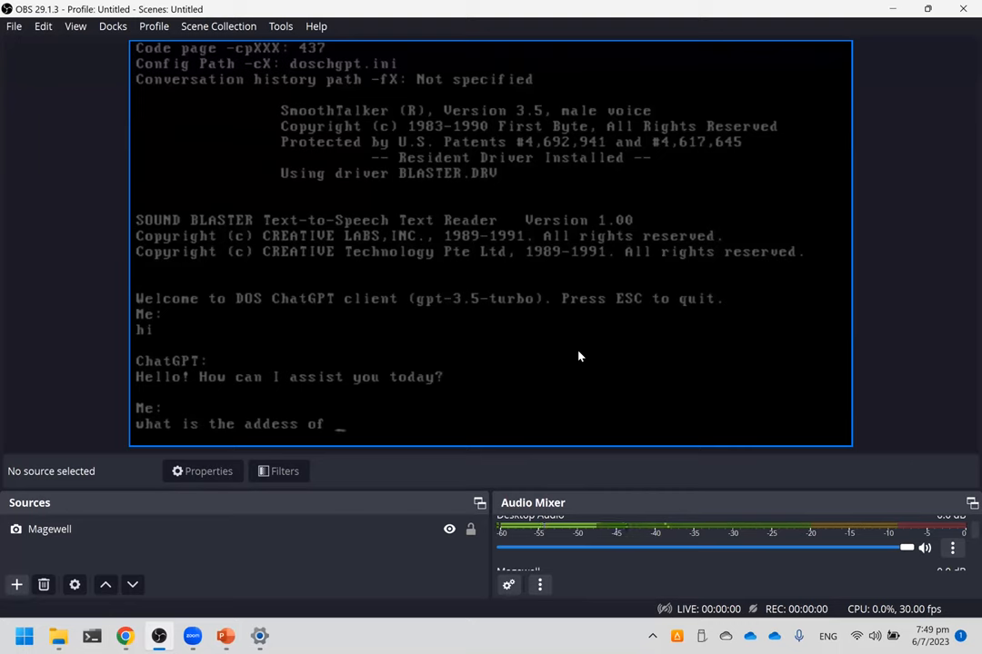
key(backspace)
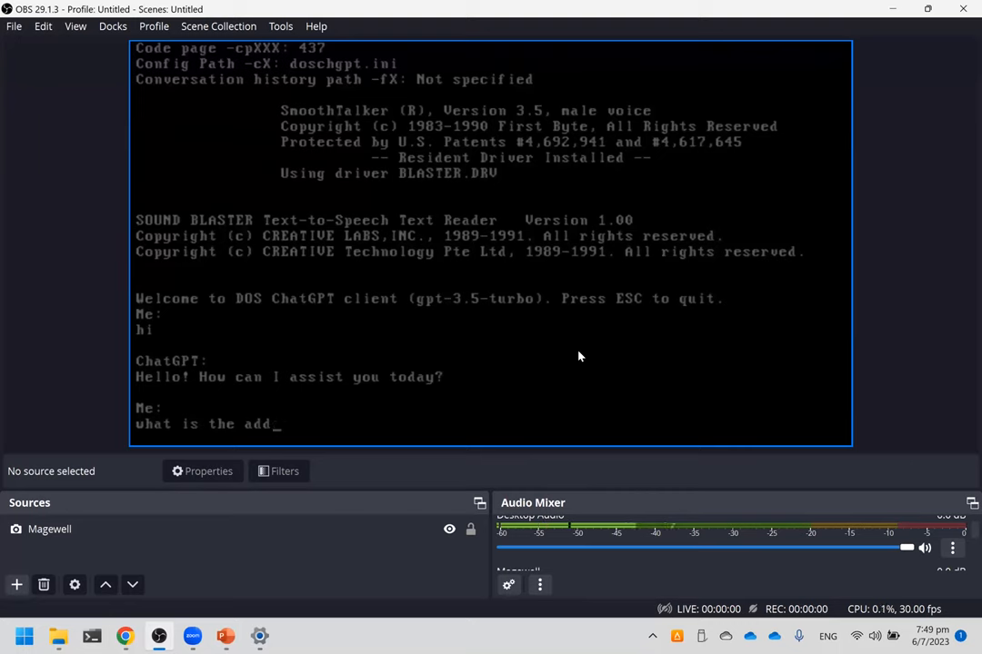
text(ress)
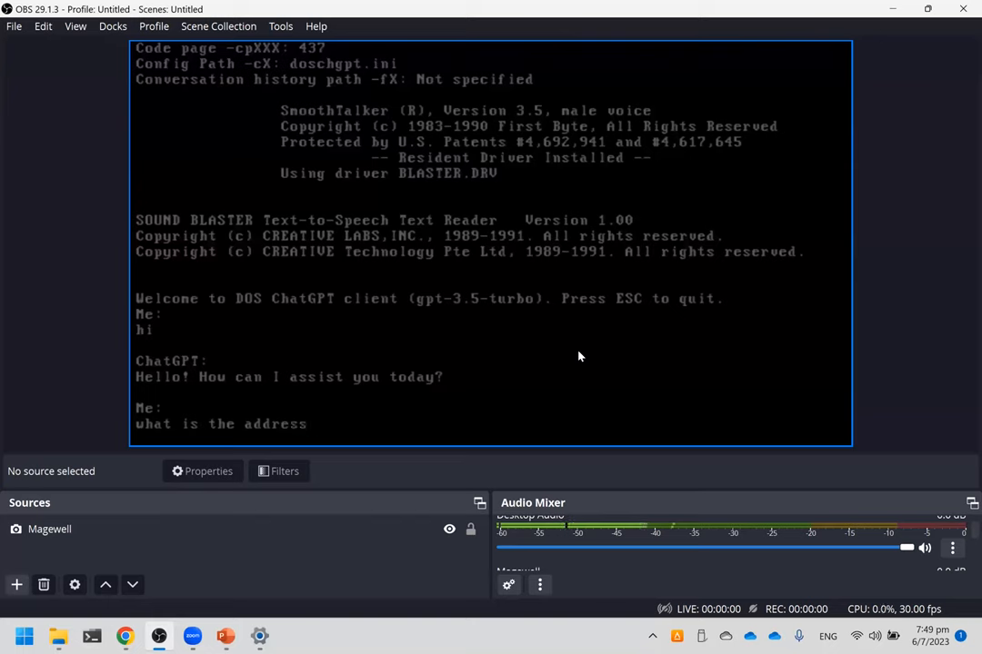
text(of)
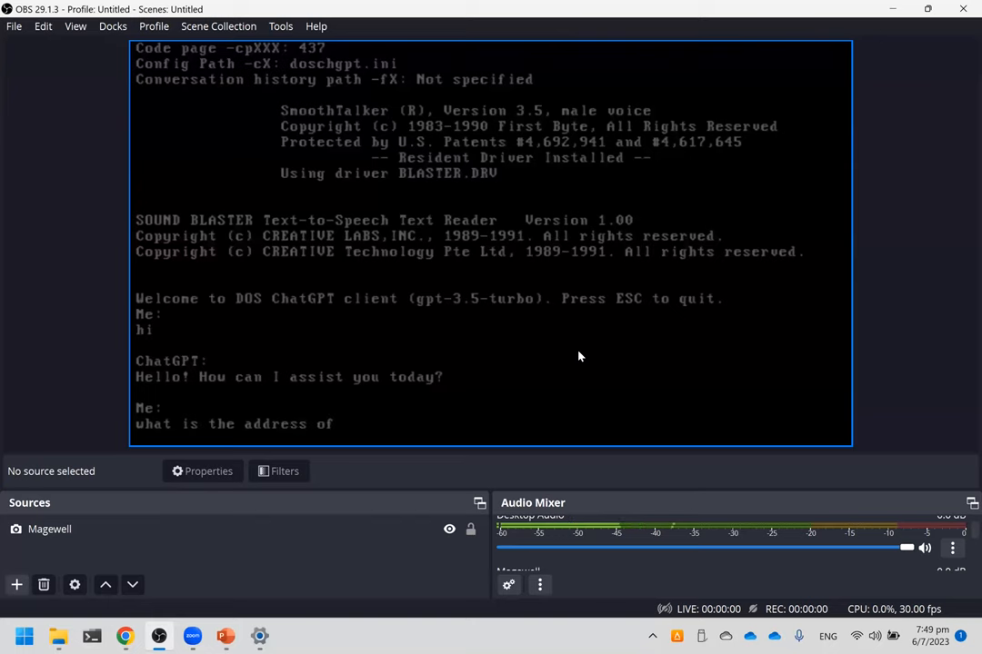
text(hack)
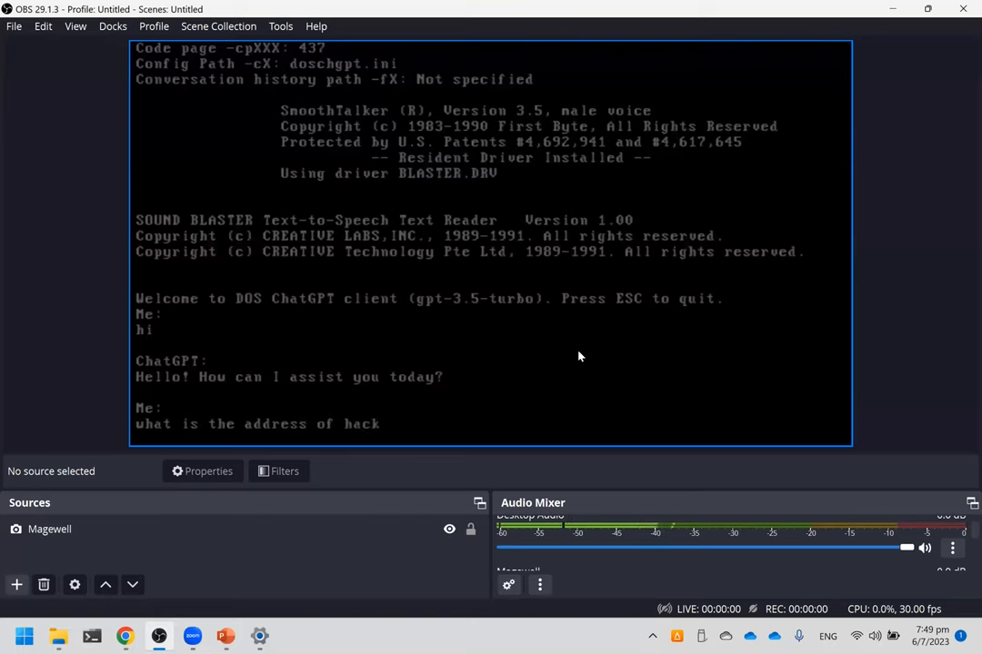
text(ware)
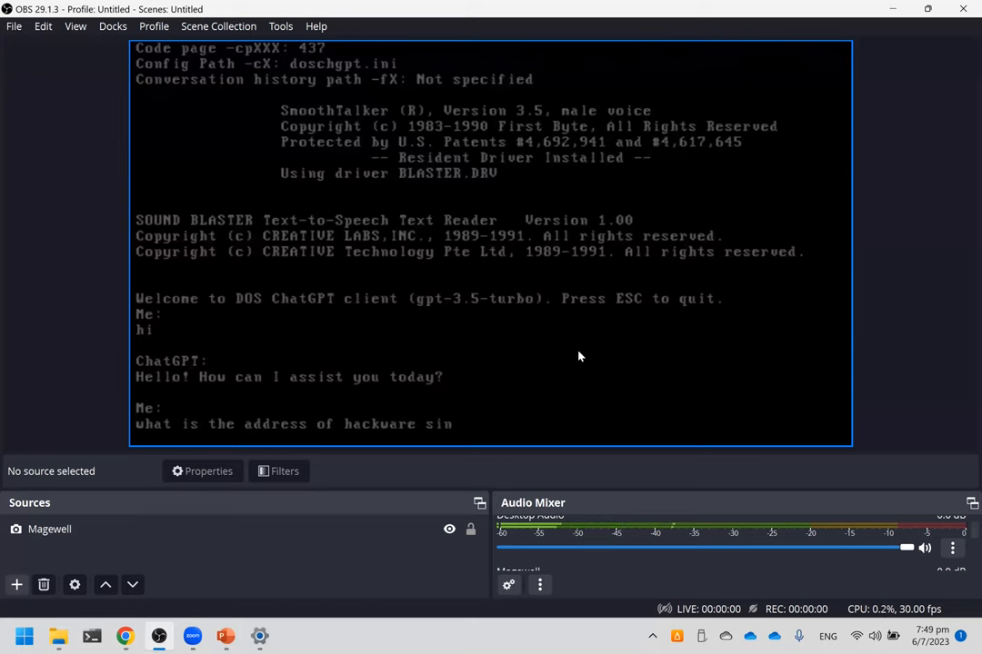
text(singapor)
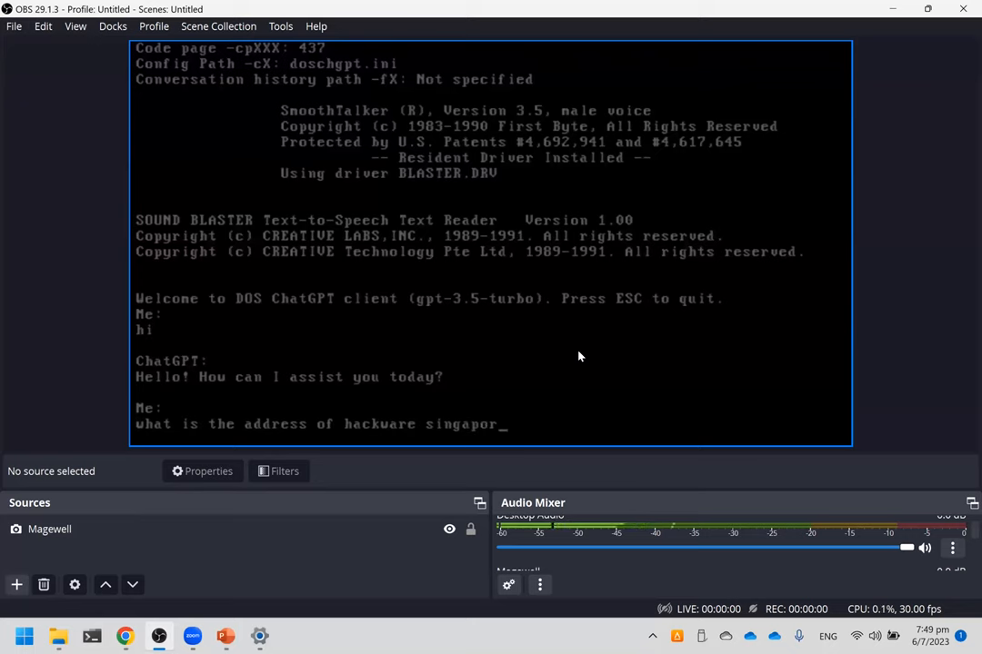
text(?)
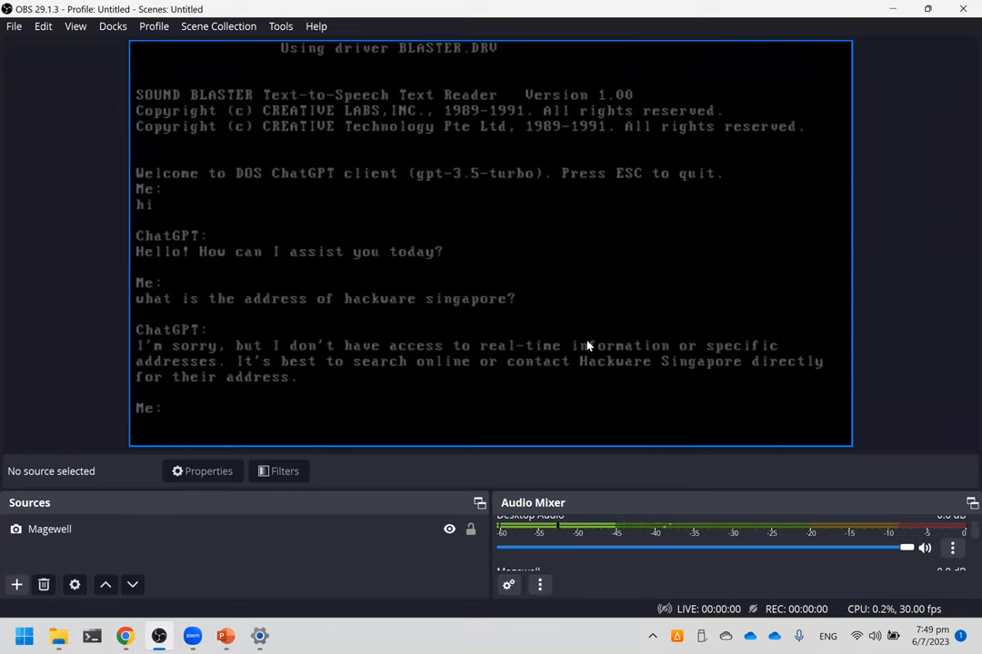
Send a final short message and quit the DOS ChatGPT client.
text(w)
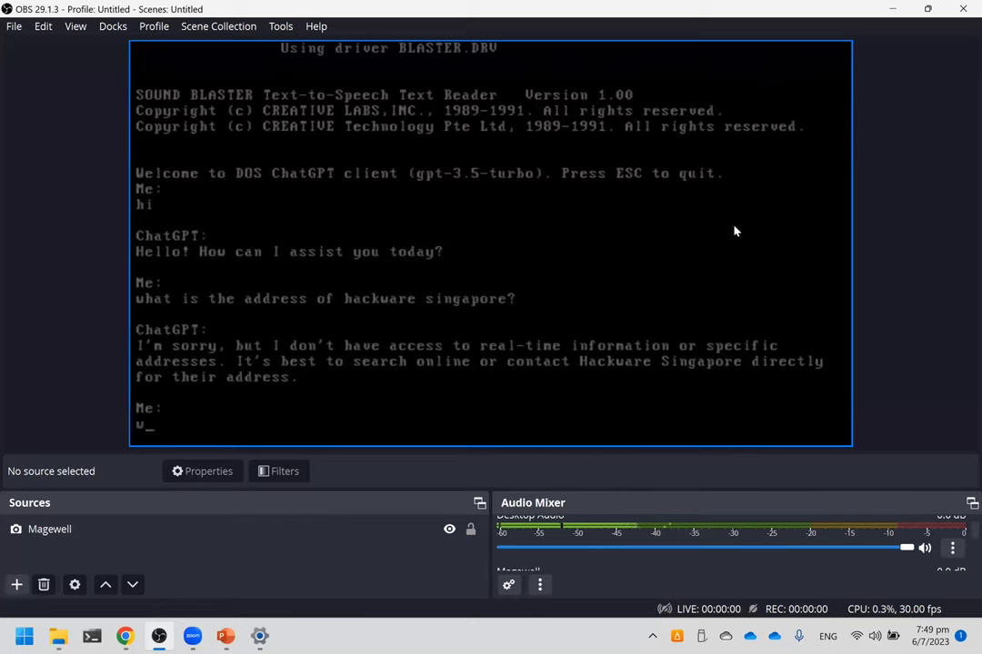
text(at)
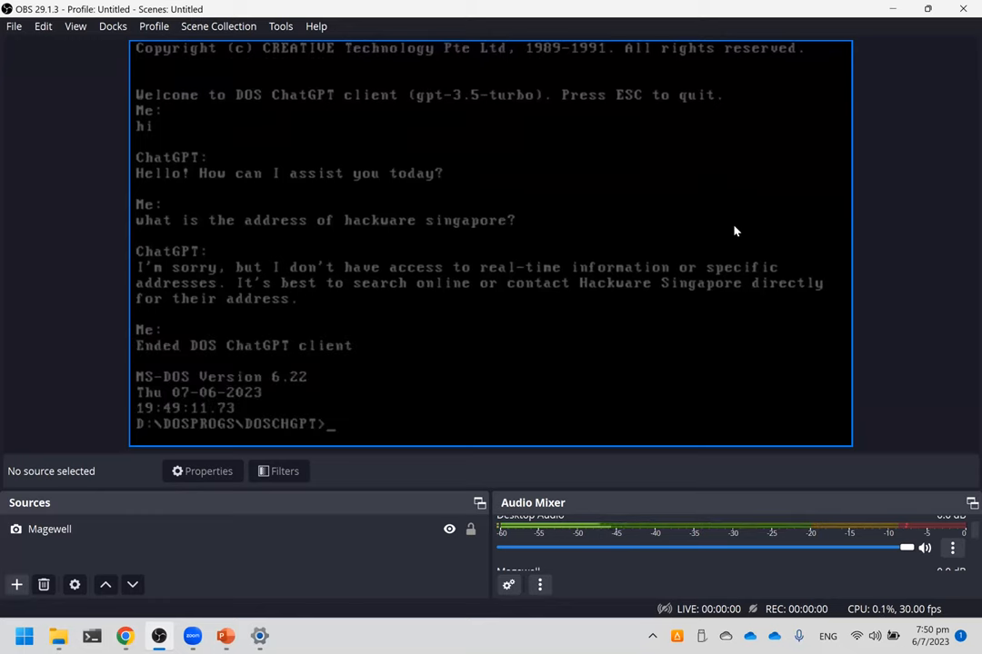
Change directory up twice, then into GAMES\DOOM-ULT at the DOS prompt.
text(cd ..)
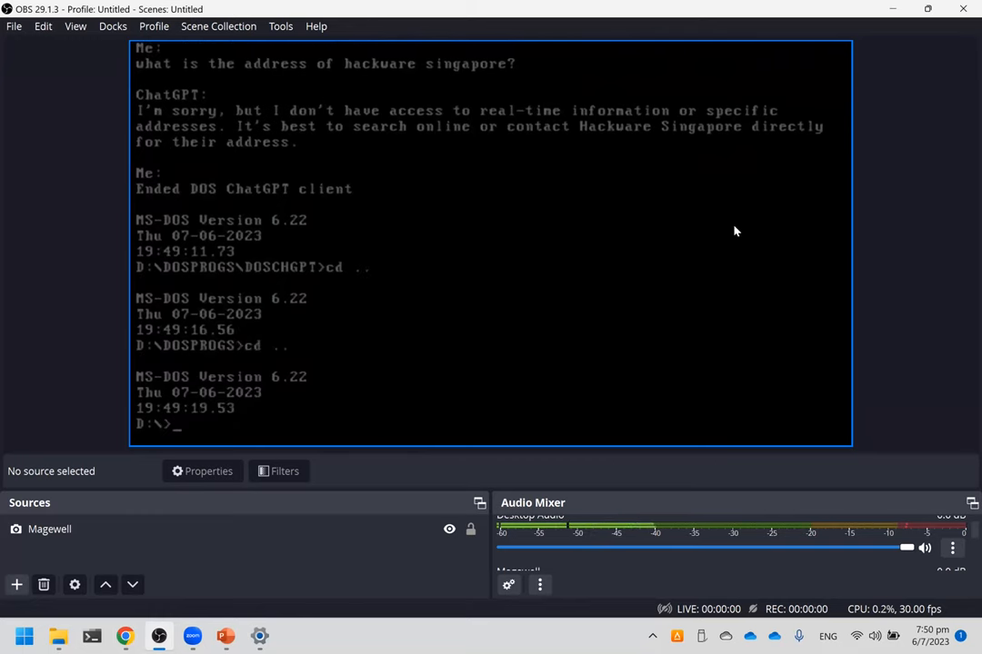
text(cd)
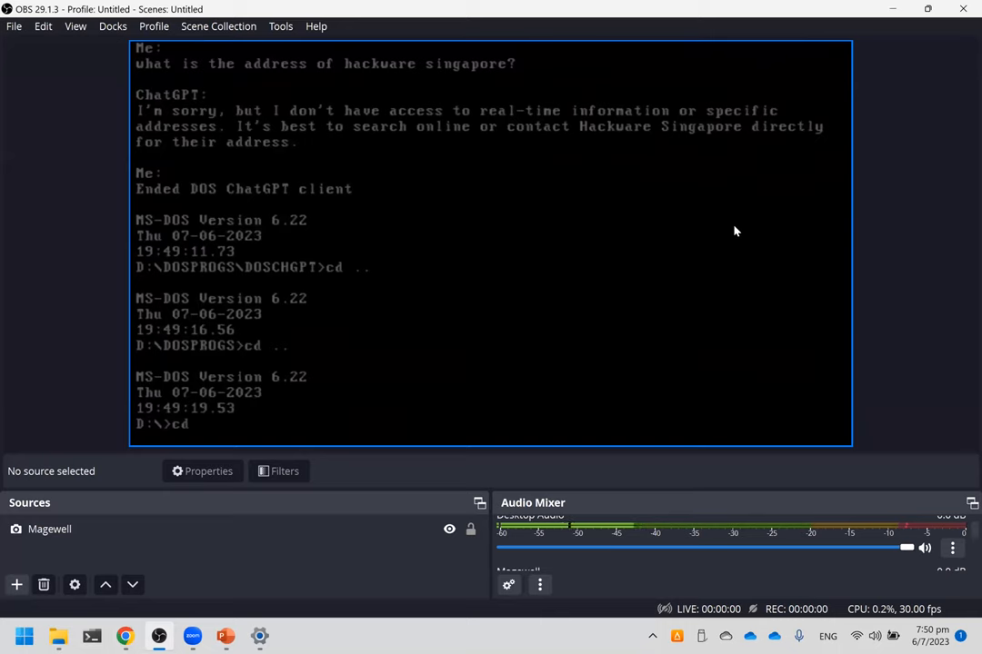
text(gaMES\)
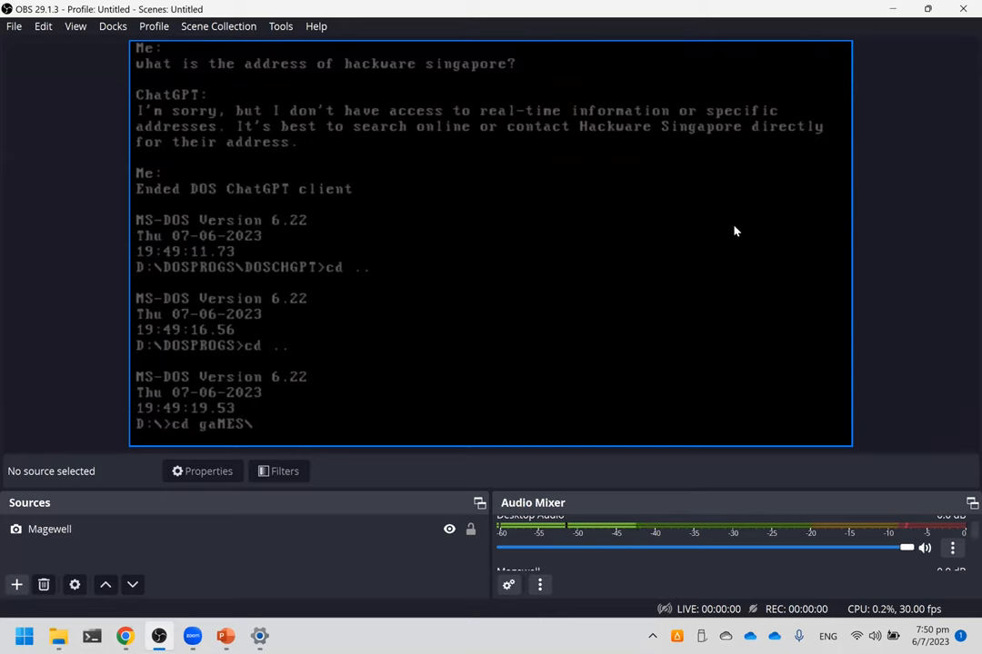
text(cd d)
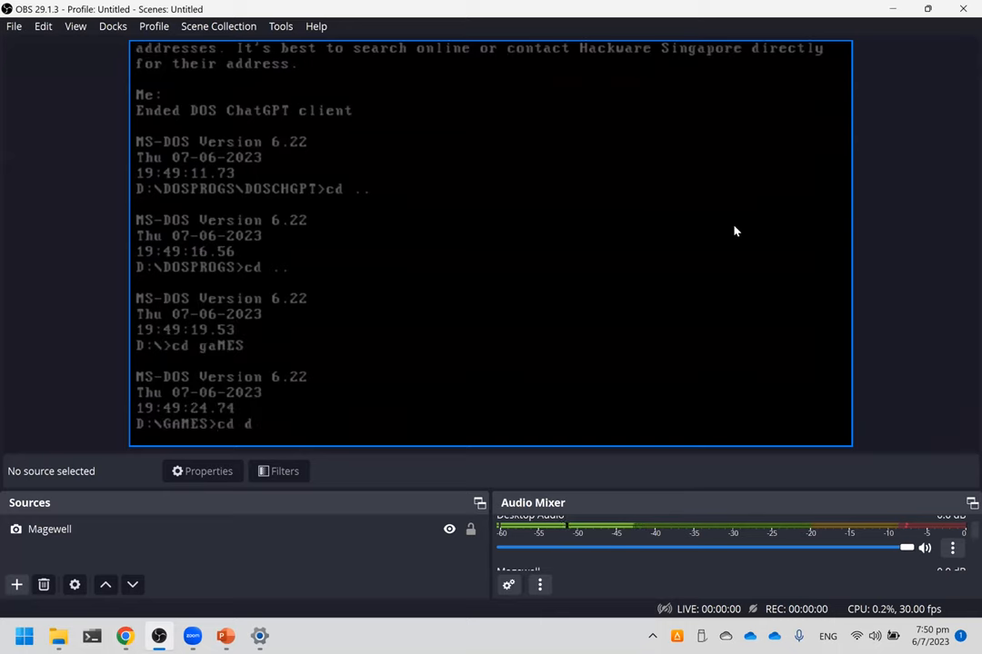
text(OOM-ULT\)
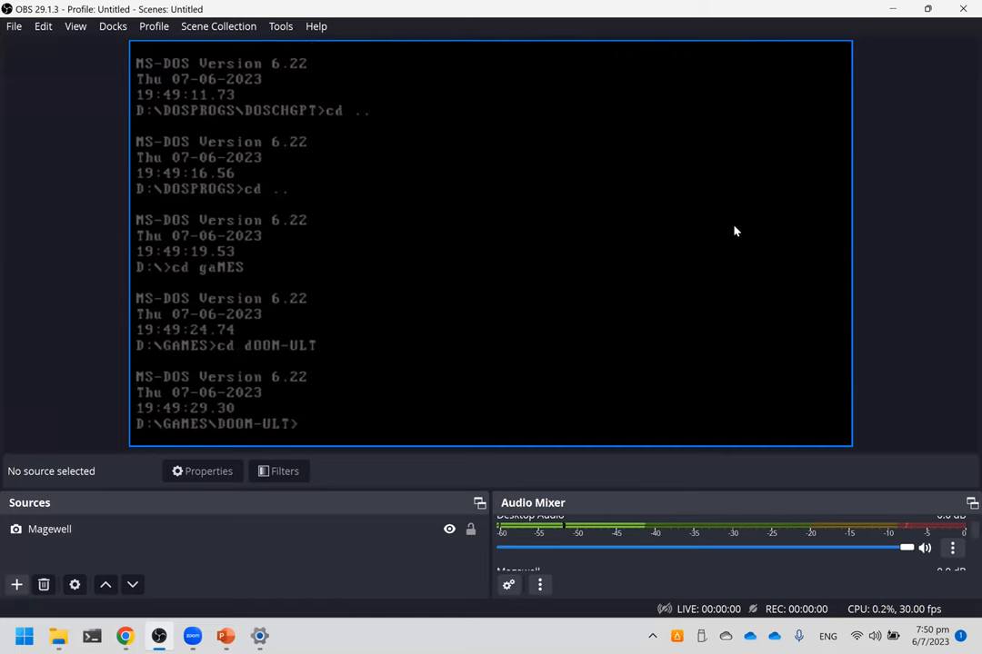
Launch DOOM.EXE, play and quit, then switch back to the PowerPoint presentation.
text(dOOM.EXE)
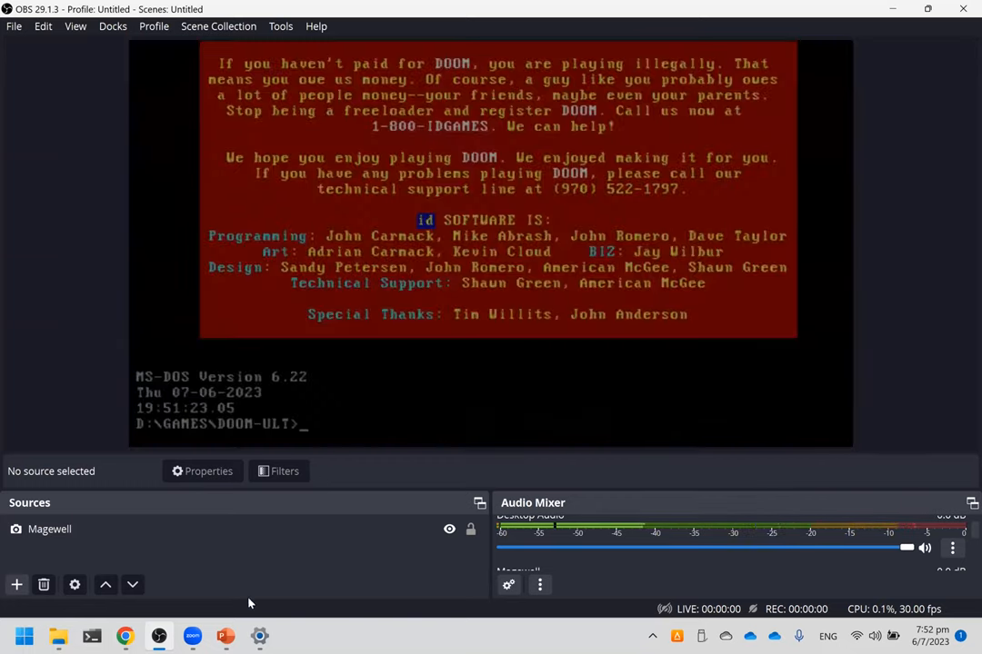
click(226, 637)
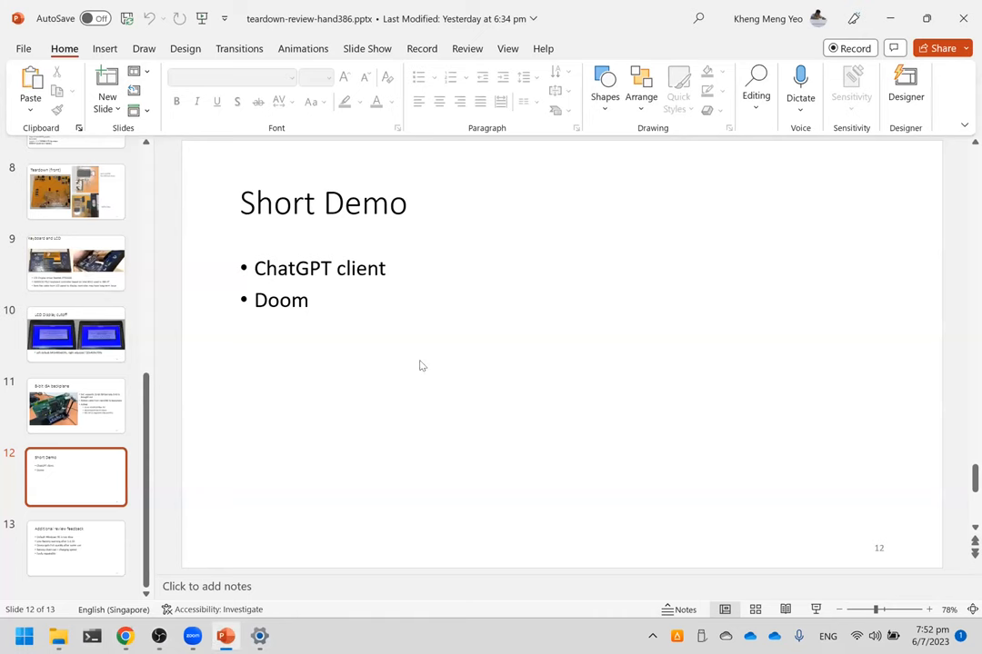
Start the slideshow full screen on slide 13, "Additional review feedback".
click(77, 549)
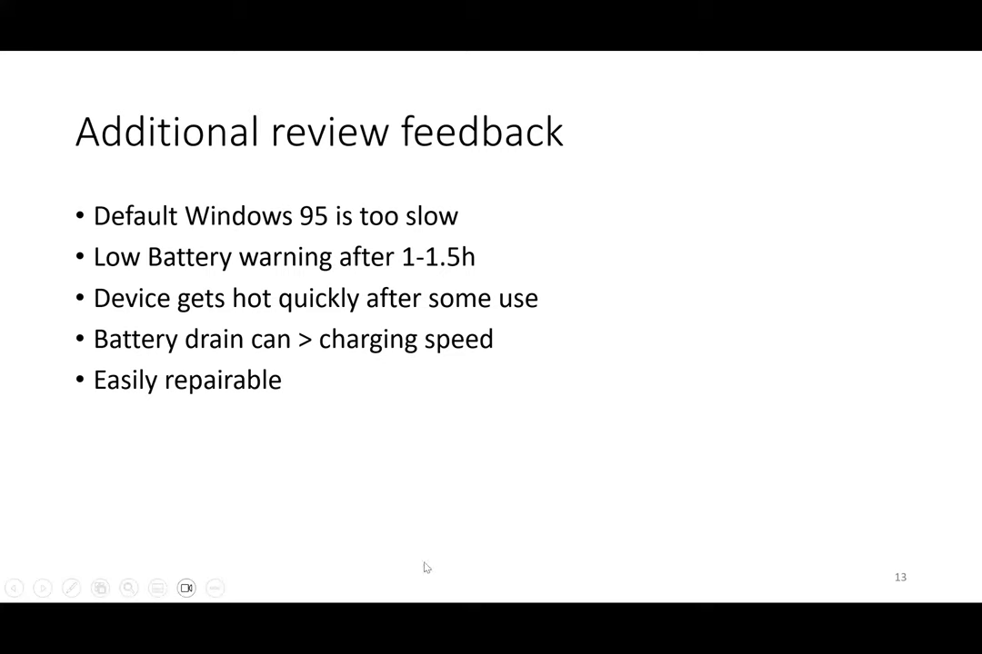
mouse_move(382, 324)
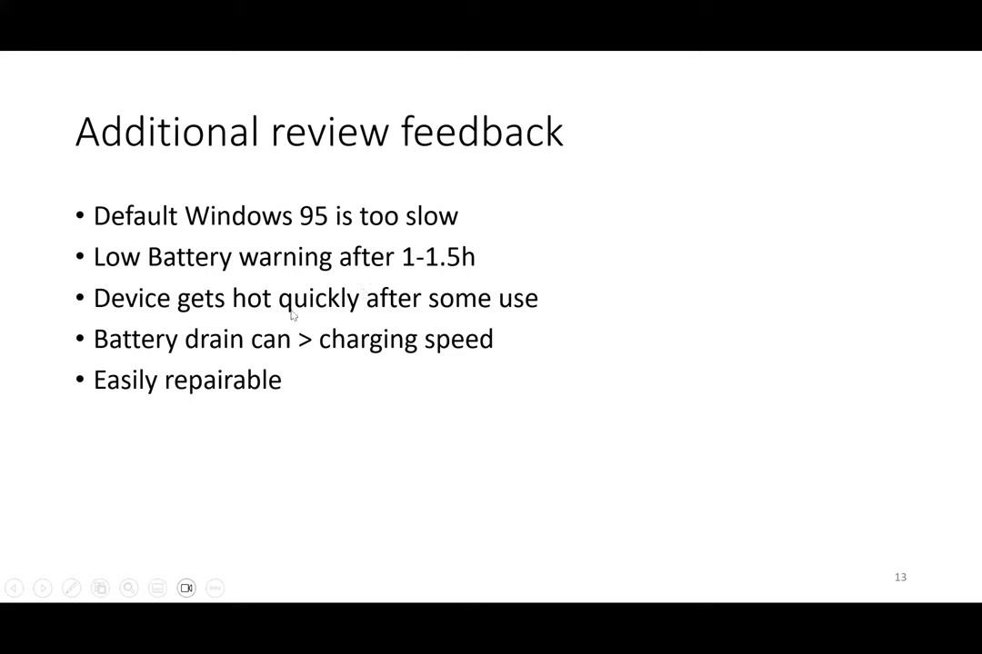
mouse_move(323, 306)
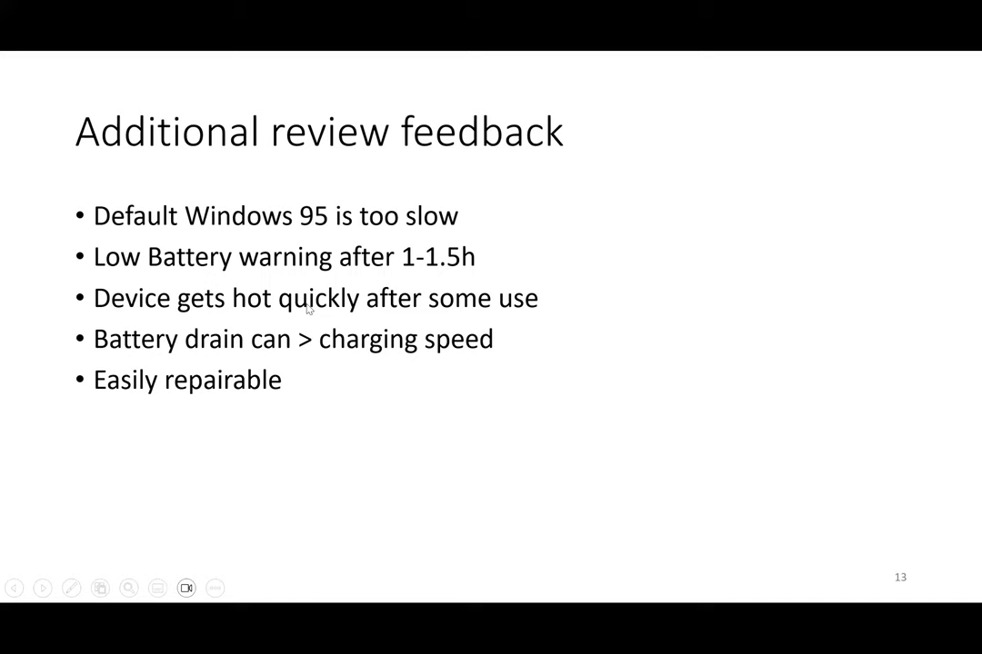
mouse_move(193, 369)
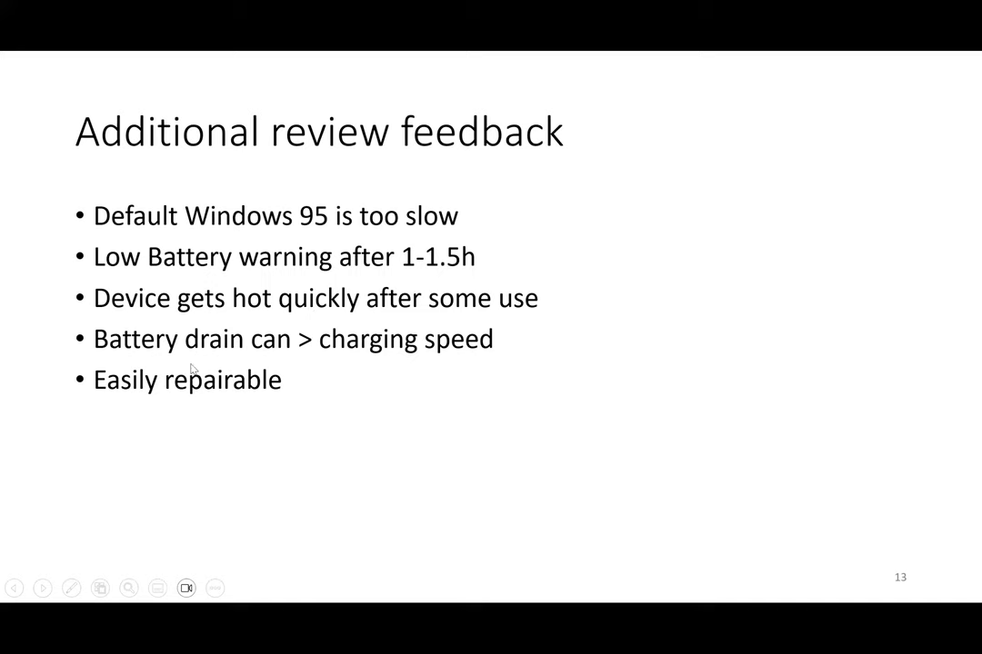
mouse_move(244, 360)
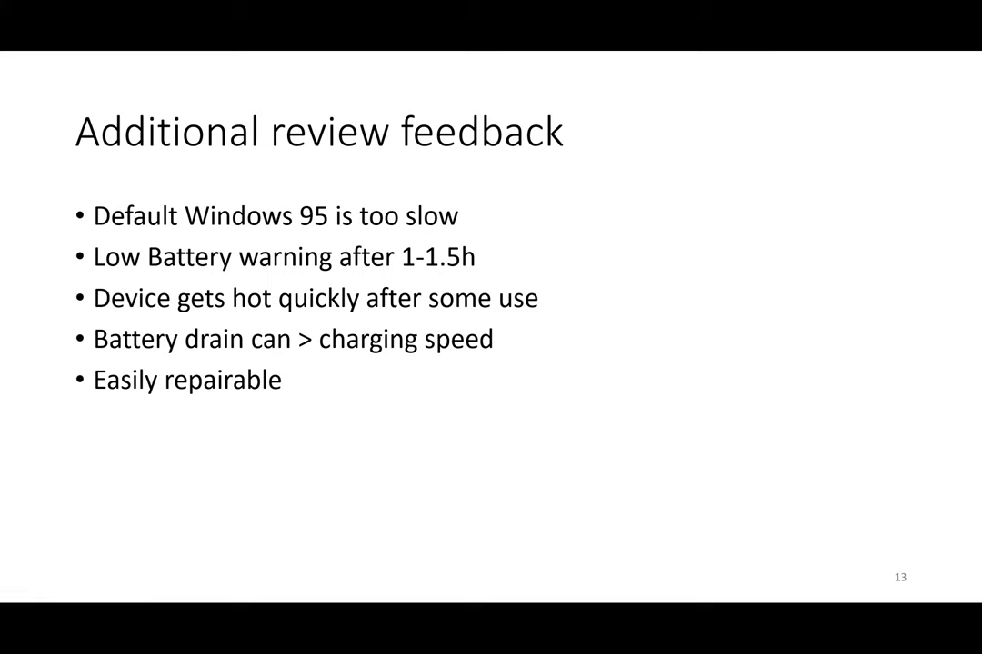
mouse_move(142, 447)
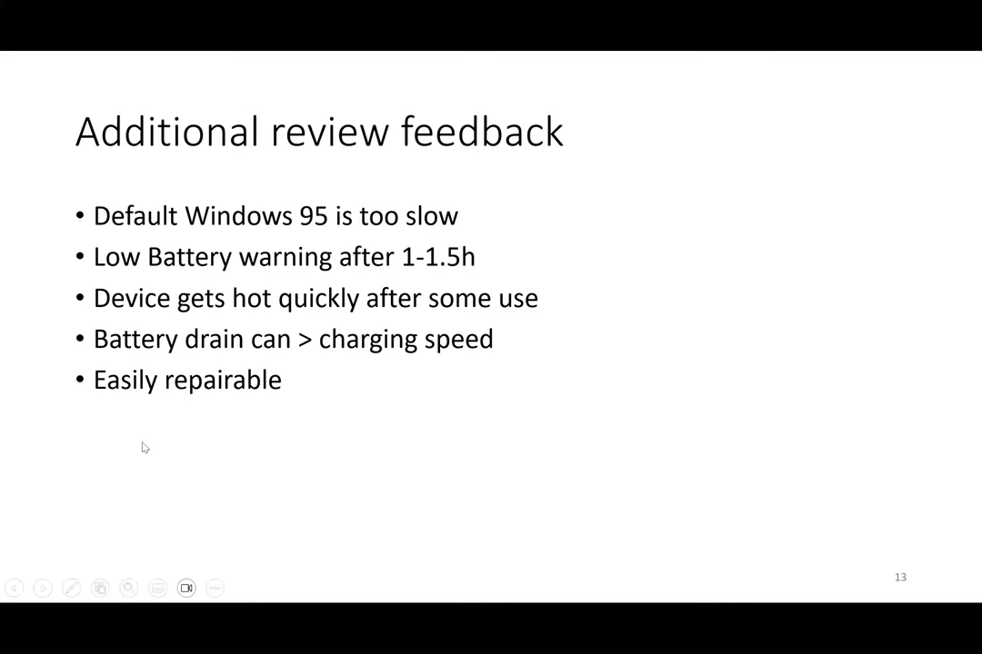
mouse_move(298, 382)
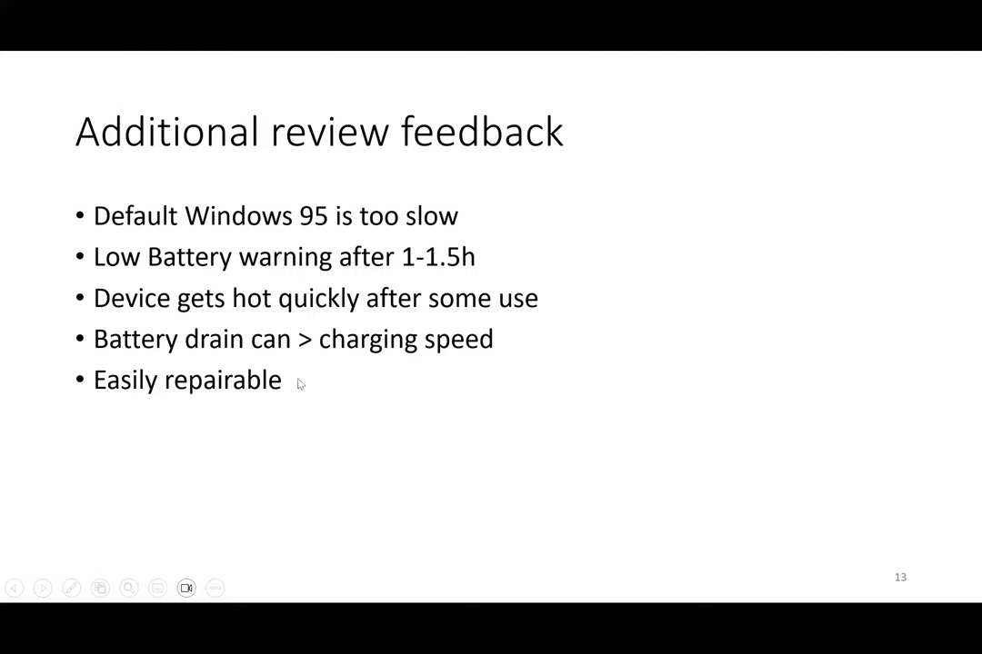
mouse_move(305, 426)
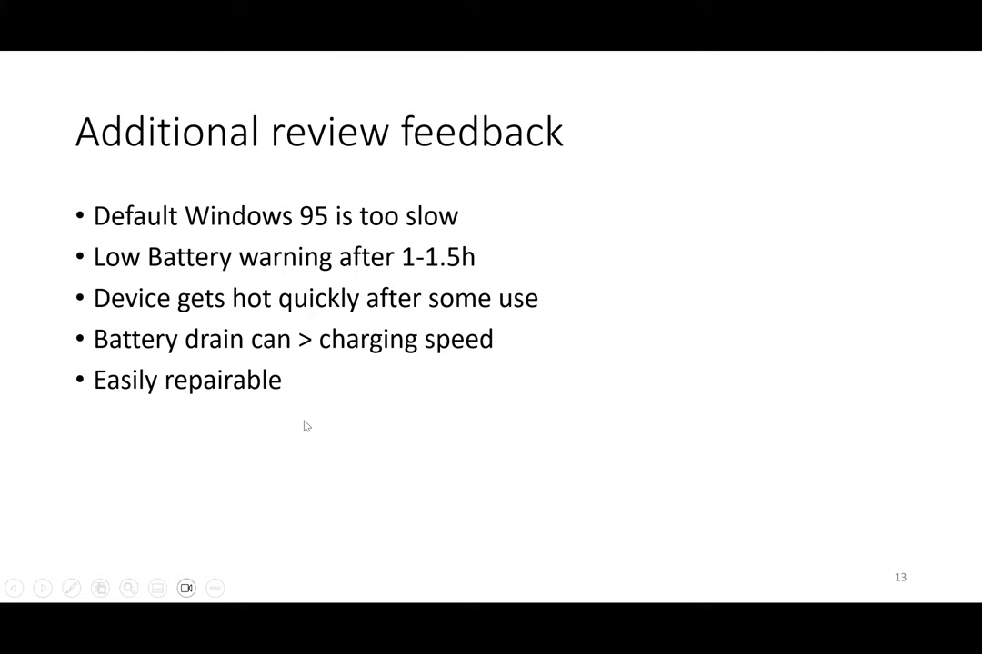